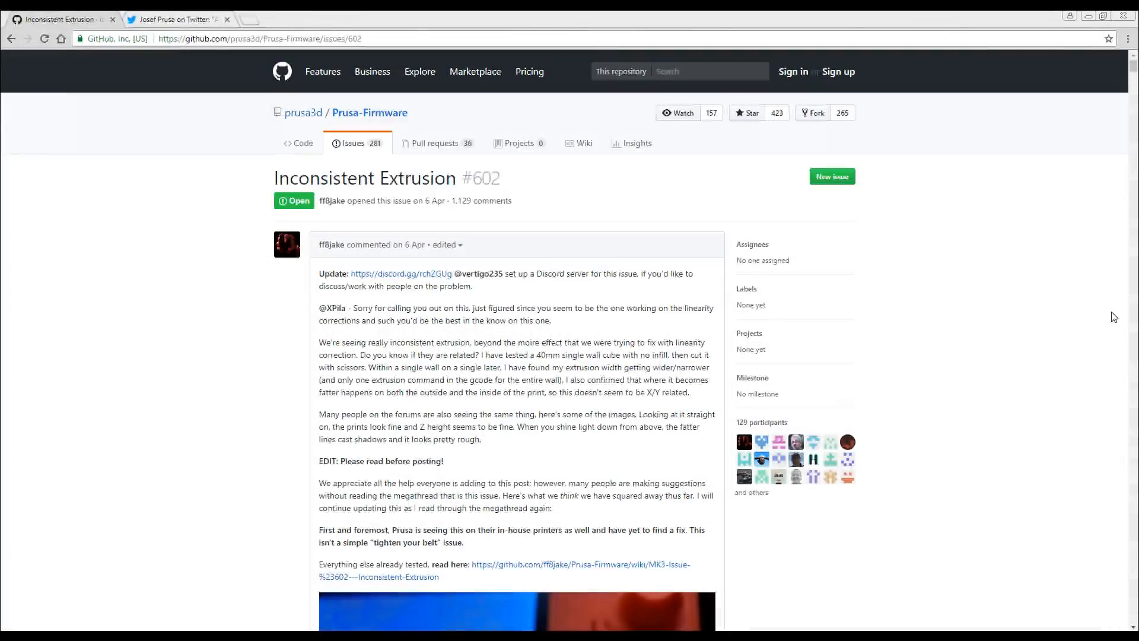
mouse_move(1063, 279)
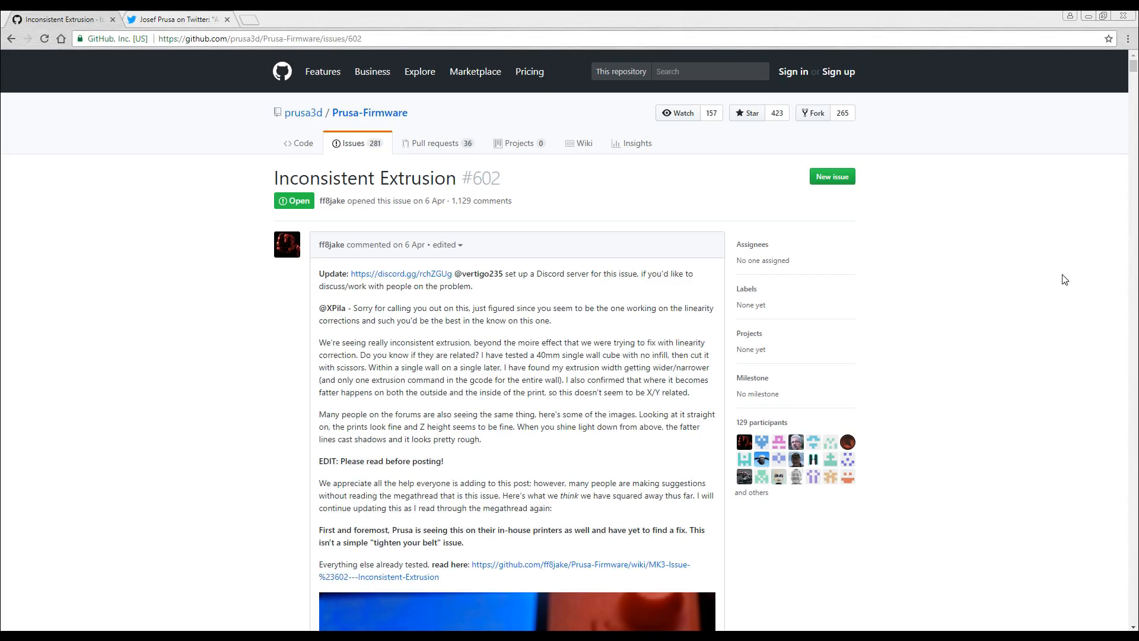
mouse_move(709, 338)
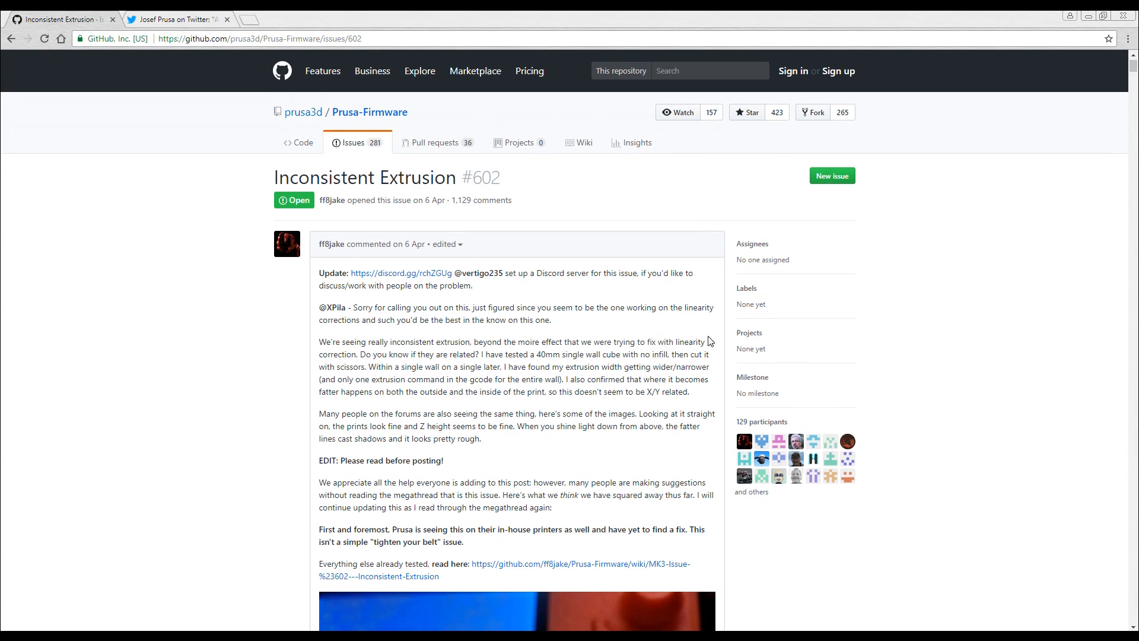
Scroll down issue #602 past the banded single-wall print photos to the two grey calibration cubes.
scroll(down, 3)
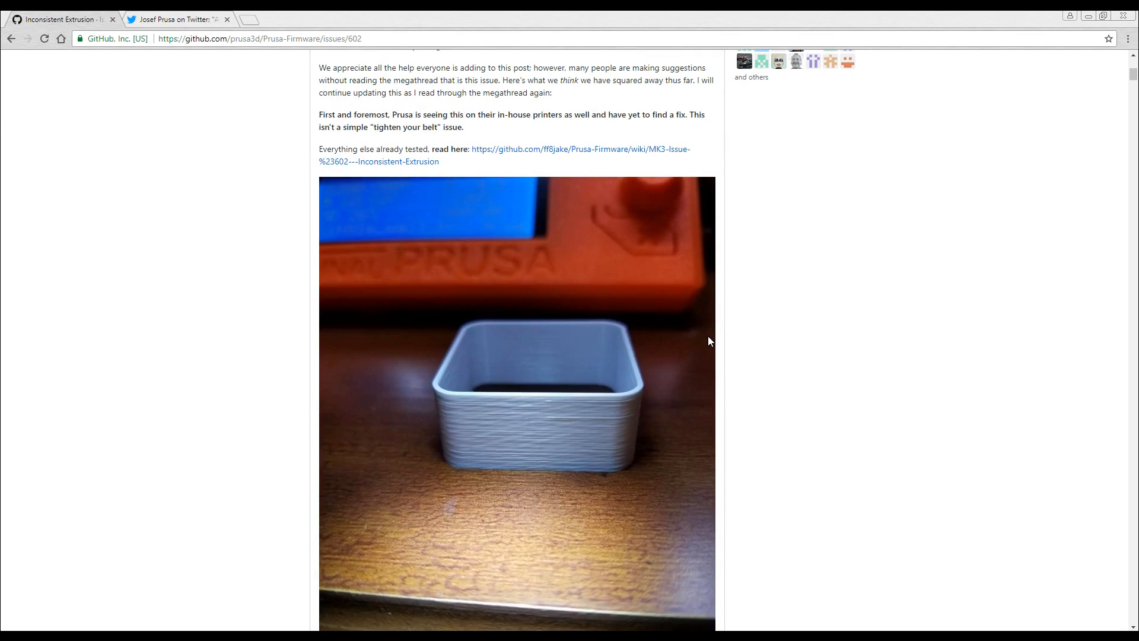
scroll(down, 3)
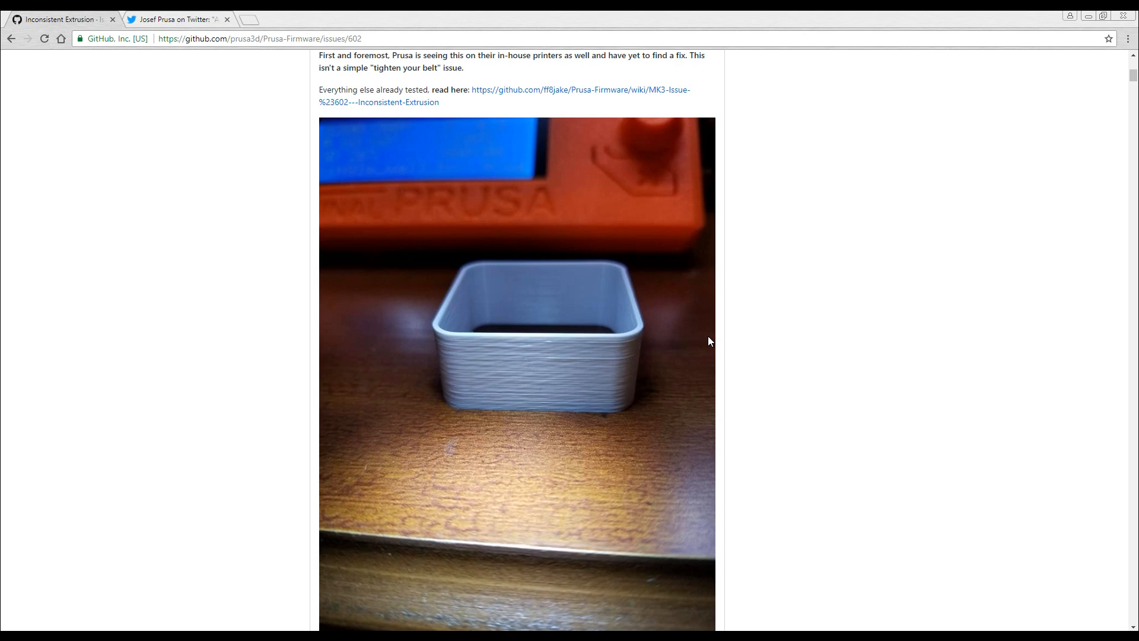
scroll(down, 3)
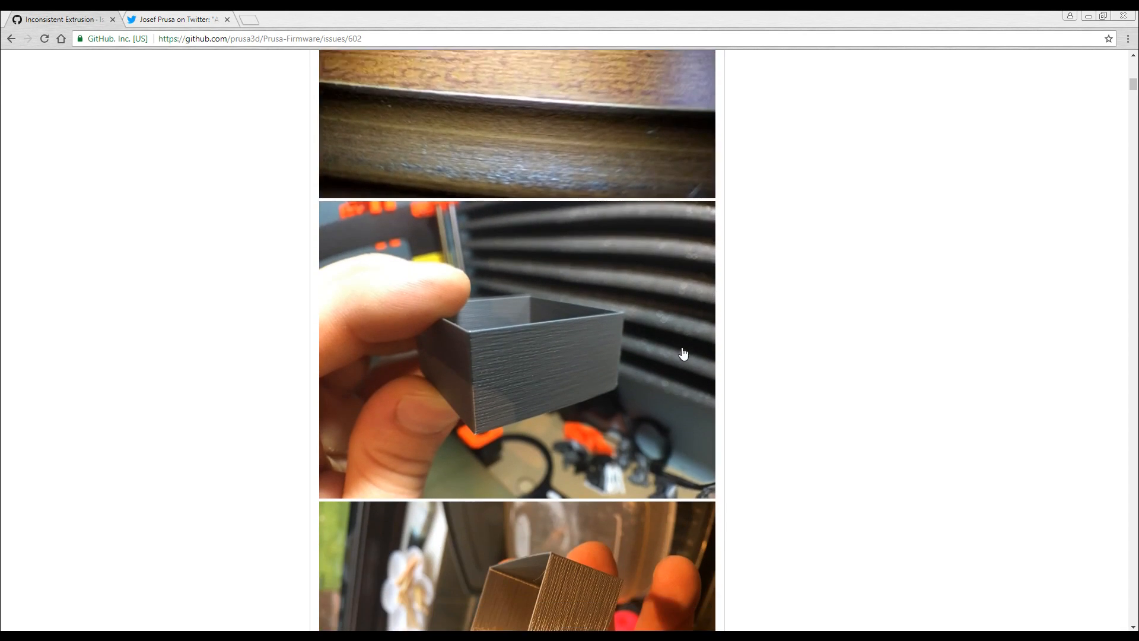
scroll(down, 3)
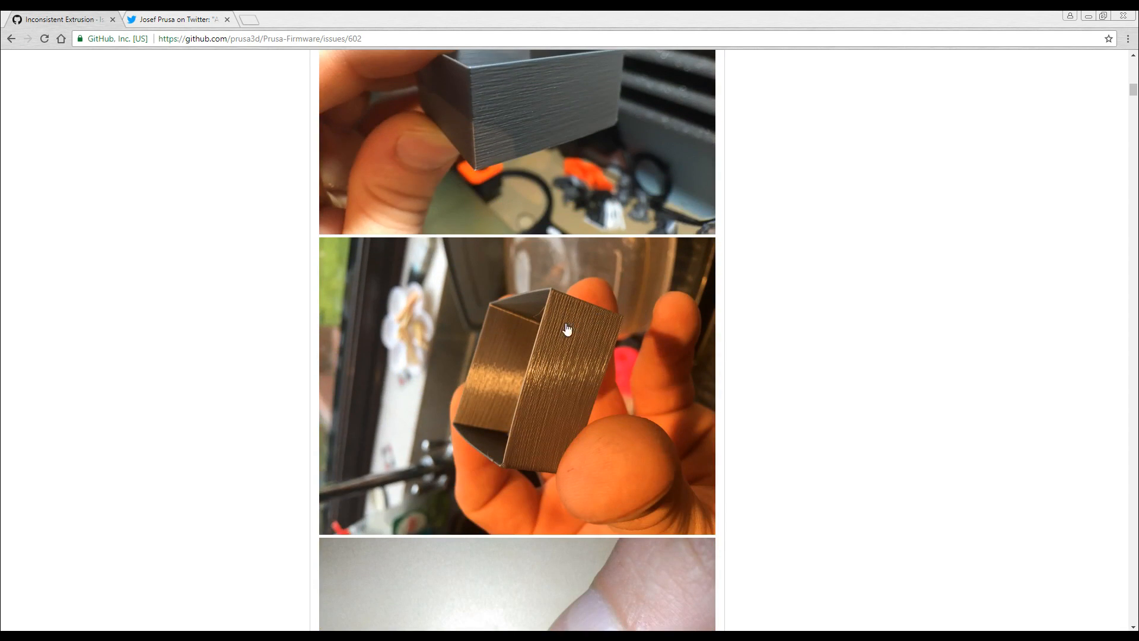
scroll(down, 3)
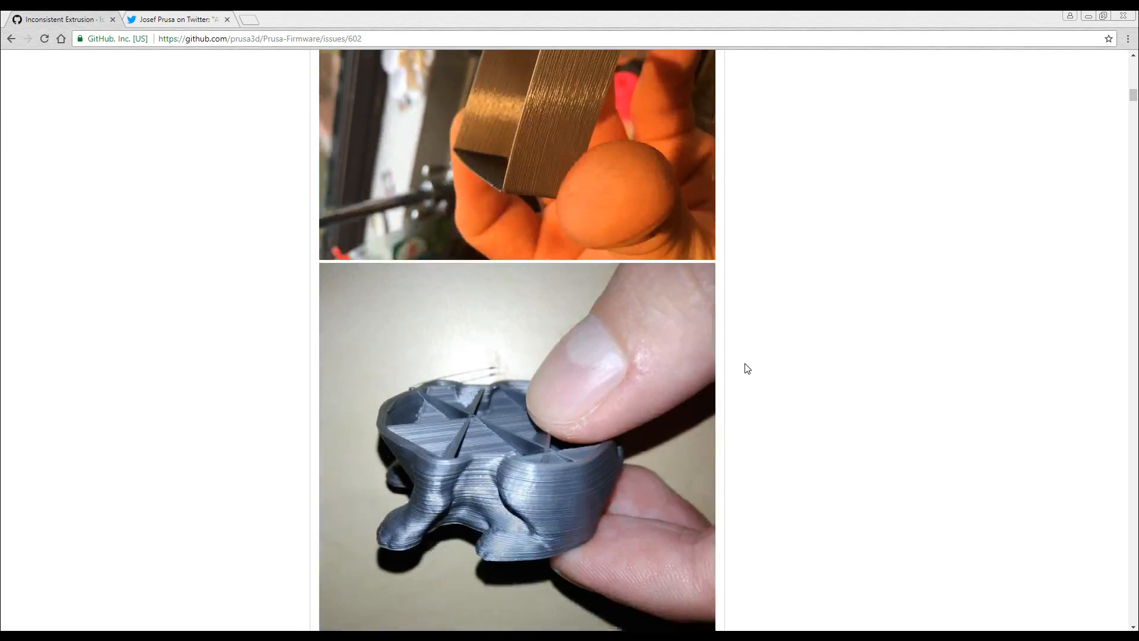
scroll(down, 3)
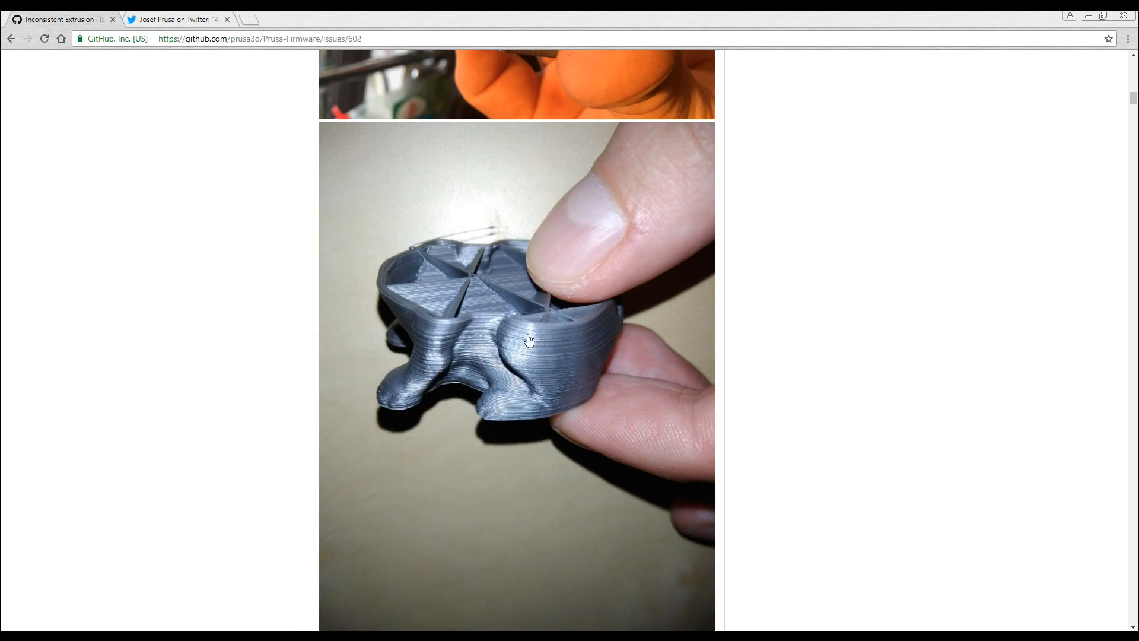
mouse_move(403, 403)
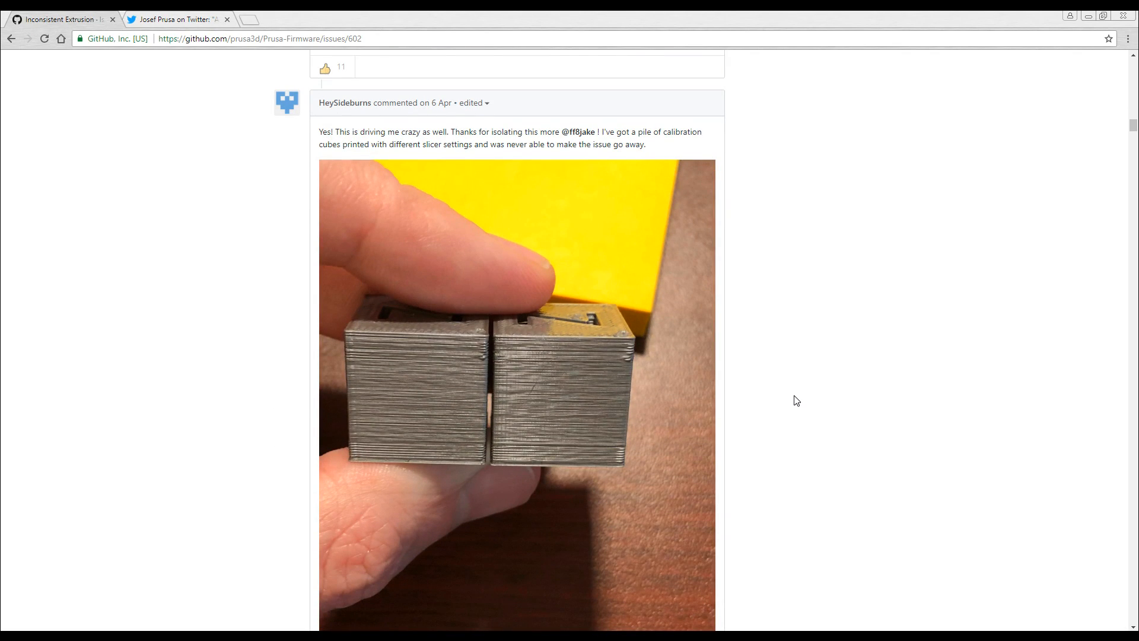
Scroll on through the fan-off box and blue and purple cubes to the grey piece held against jeans.
scroll(down, 3)
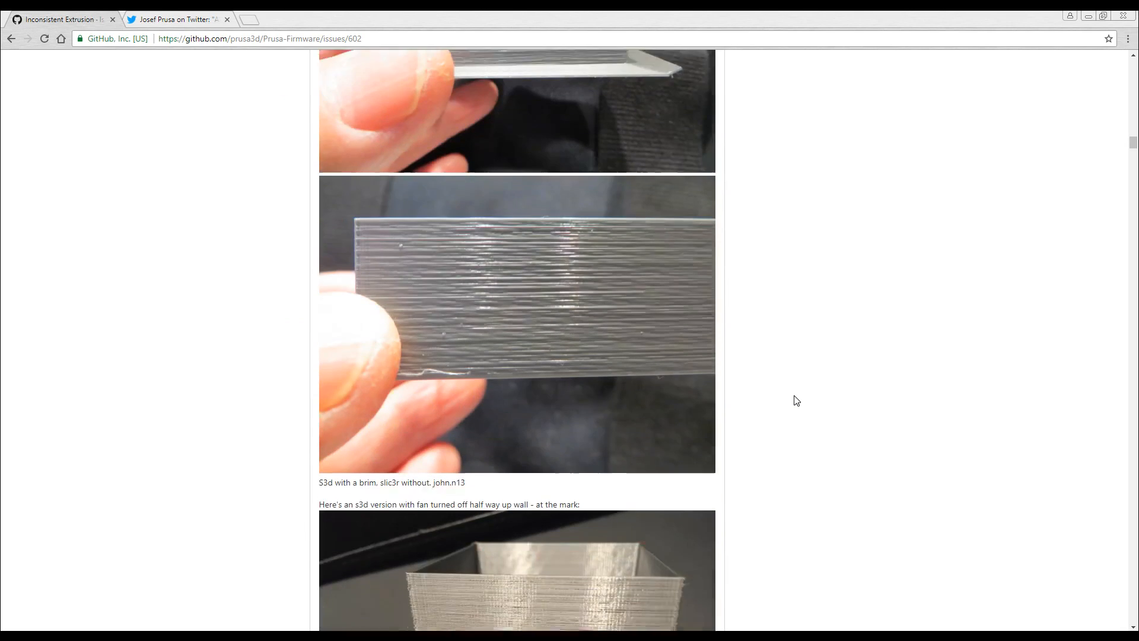
scroll(down, 3)
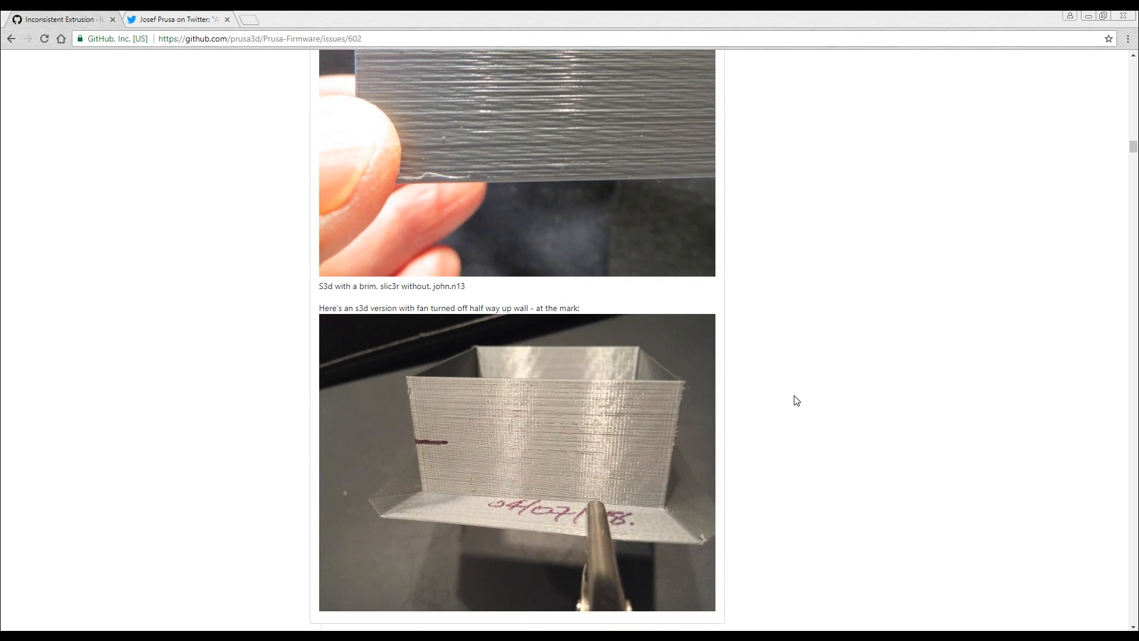
scroll(down, 3)
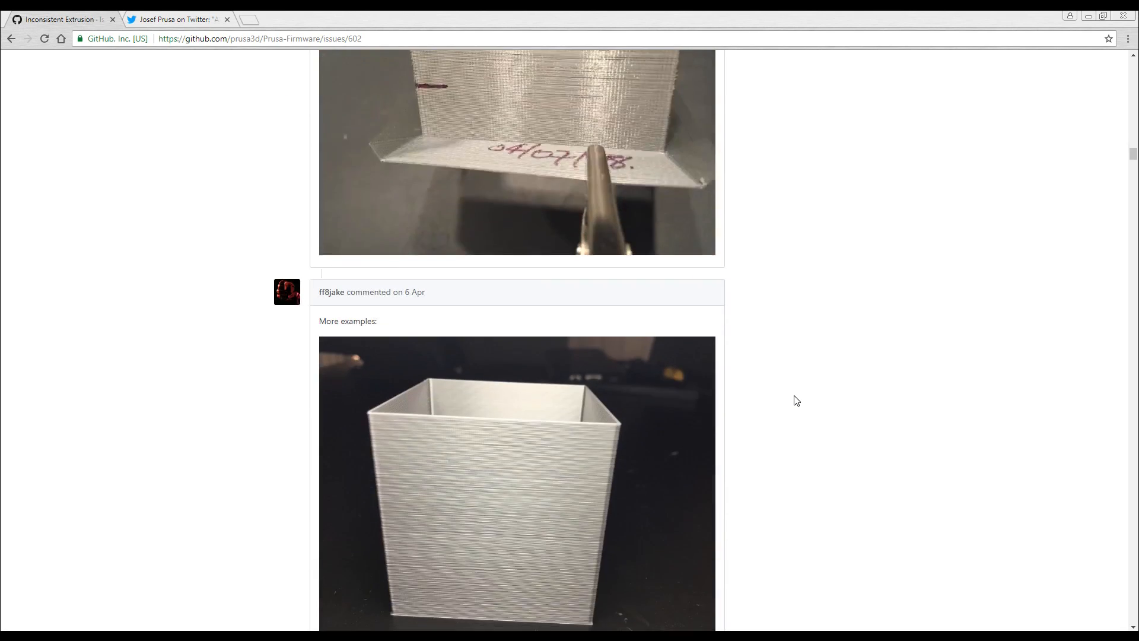
scroll(down, 3)
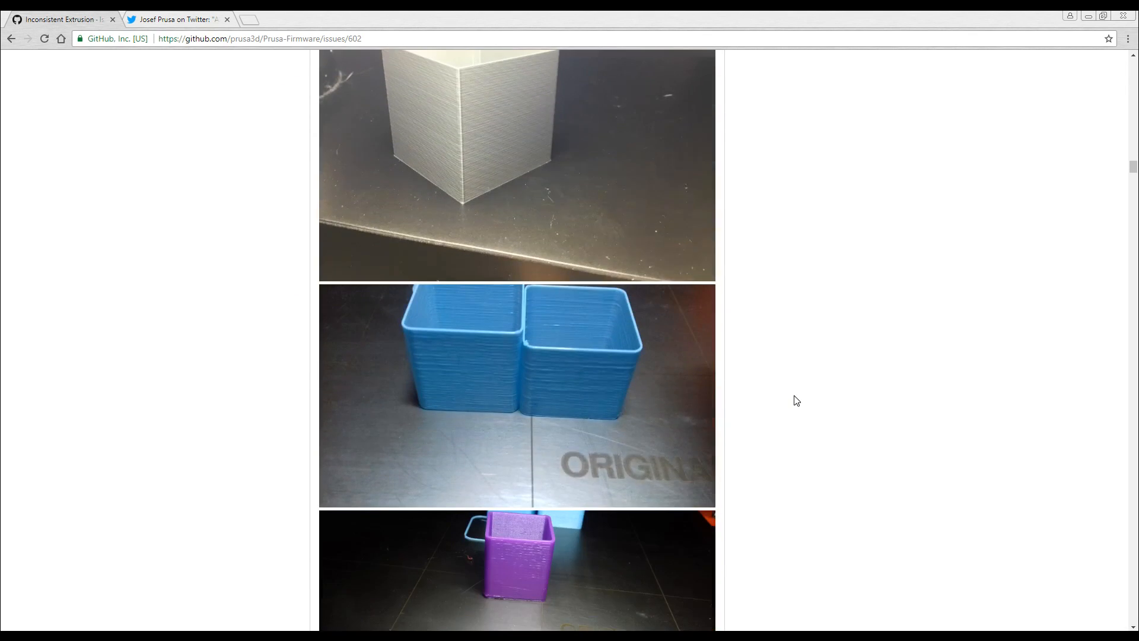
scroll(down, 3)
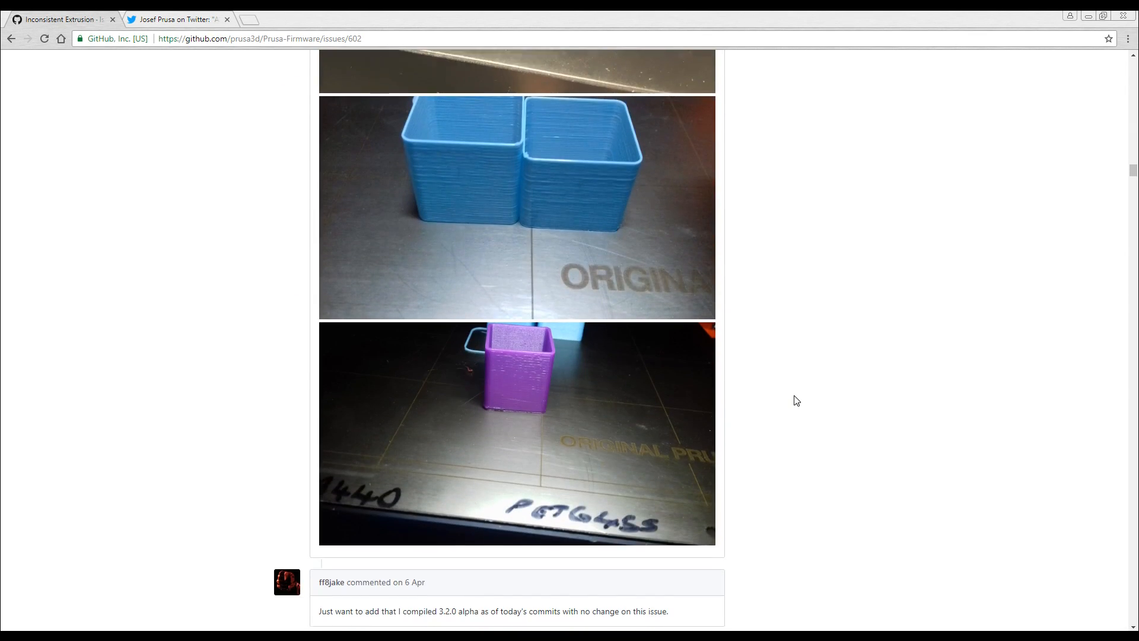
scroll(up, 3)
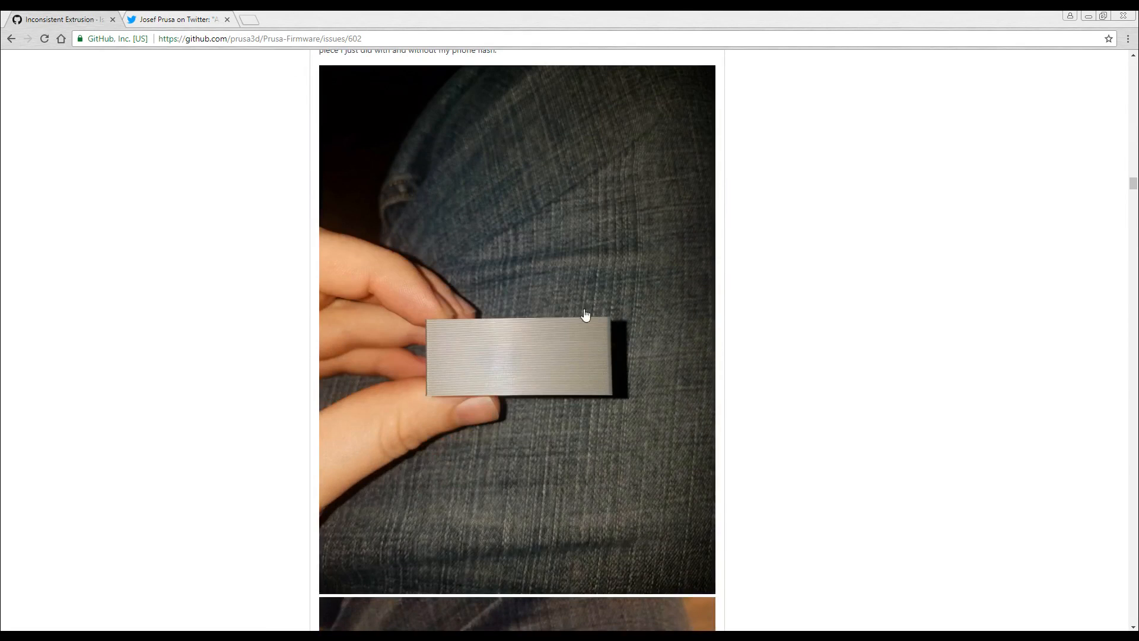
mouse_move(852, 354)
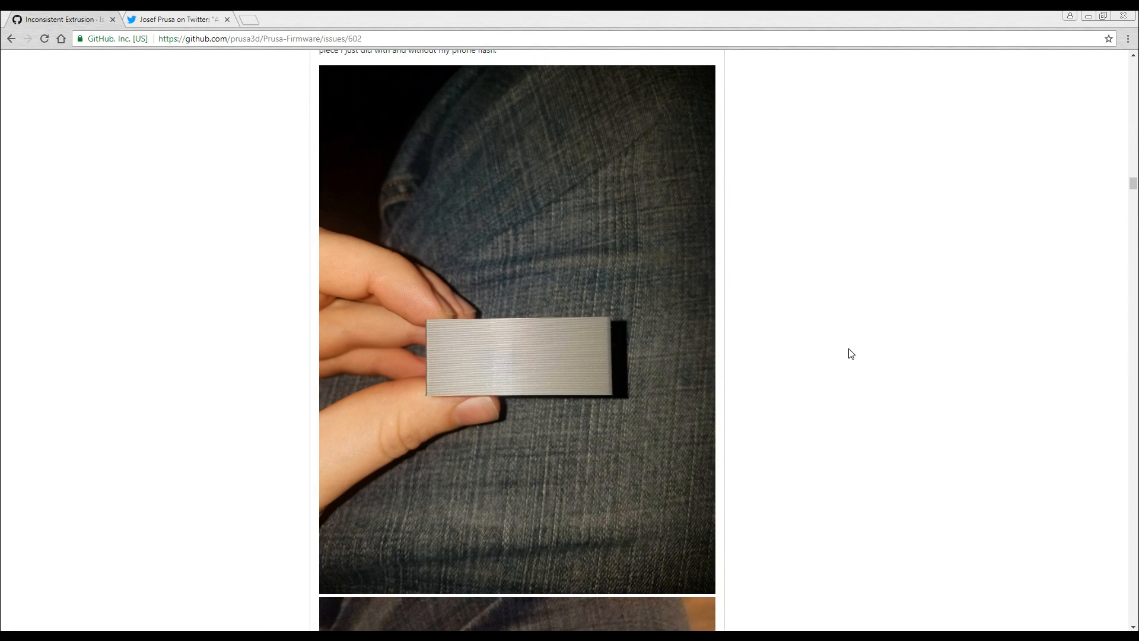
scroll(down, 3)
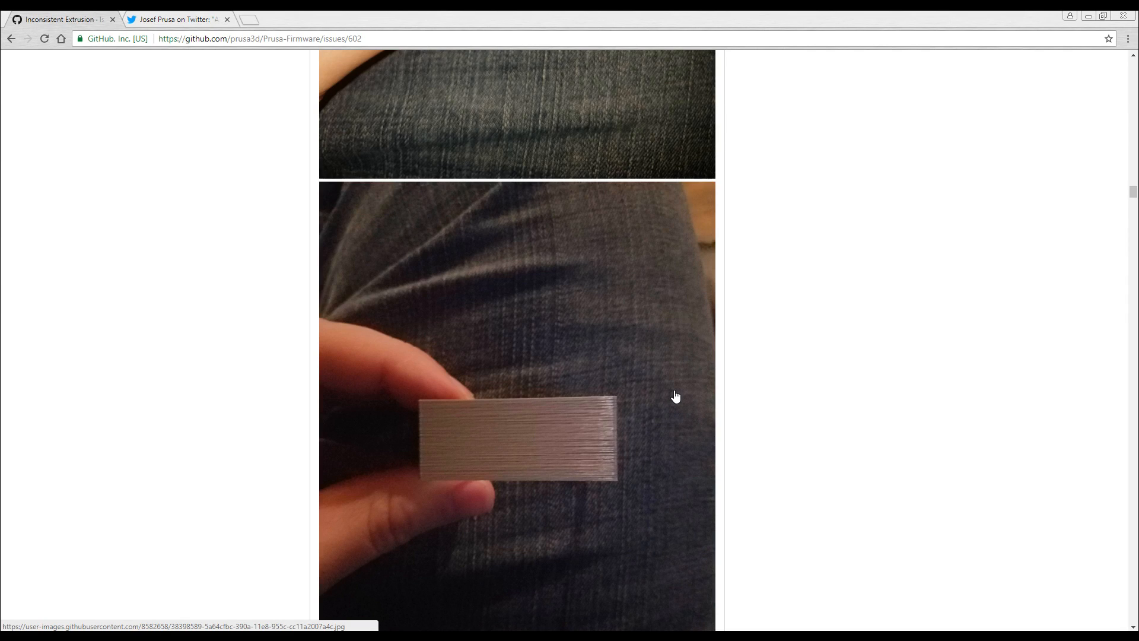
mouse_move(550, 466)
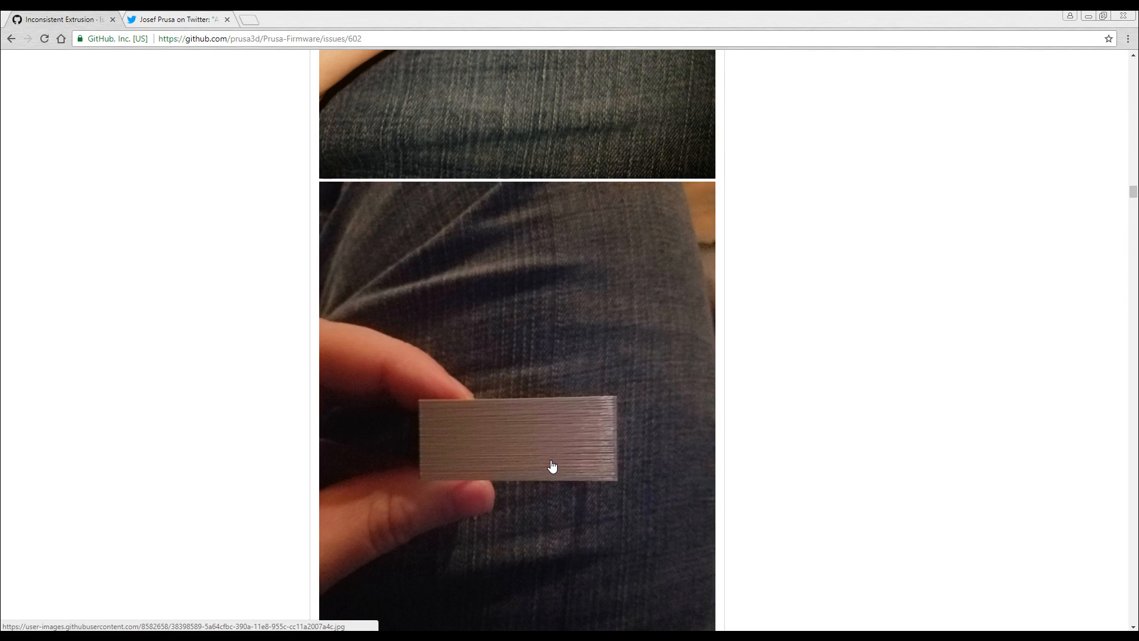
scroll(down, 3)
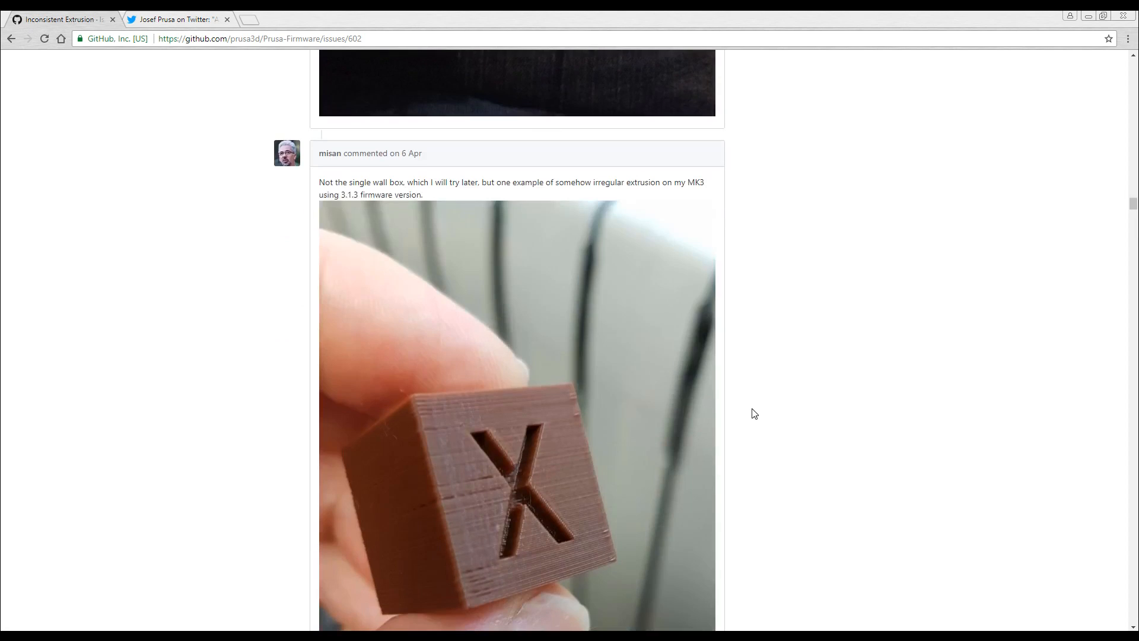
scroll(down, 3)
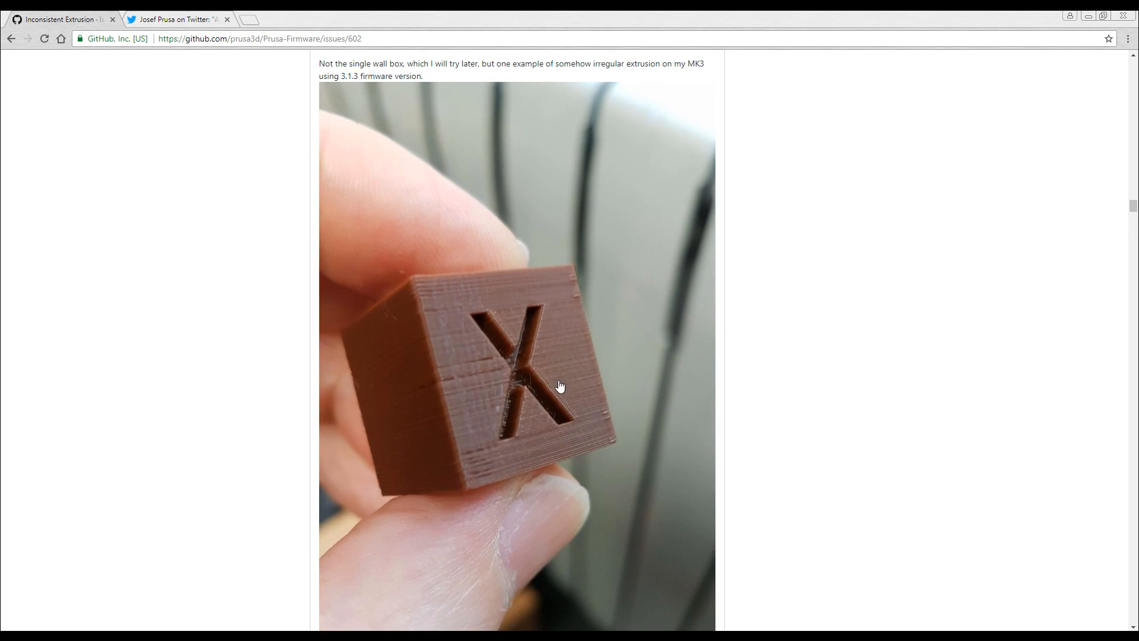
mouse_move(755, 412)
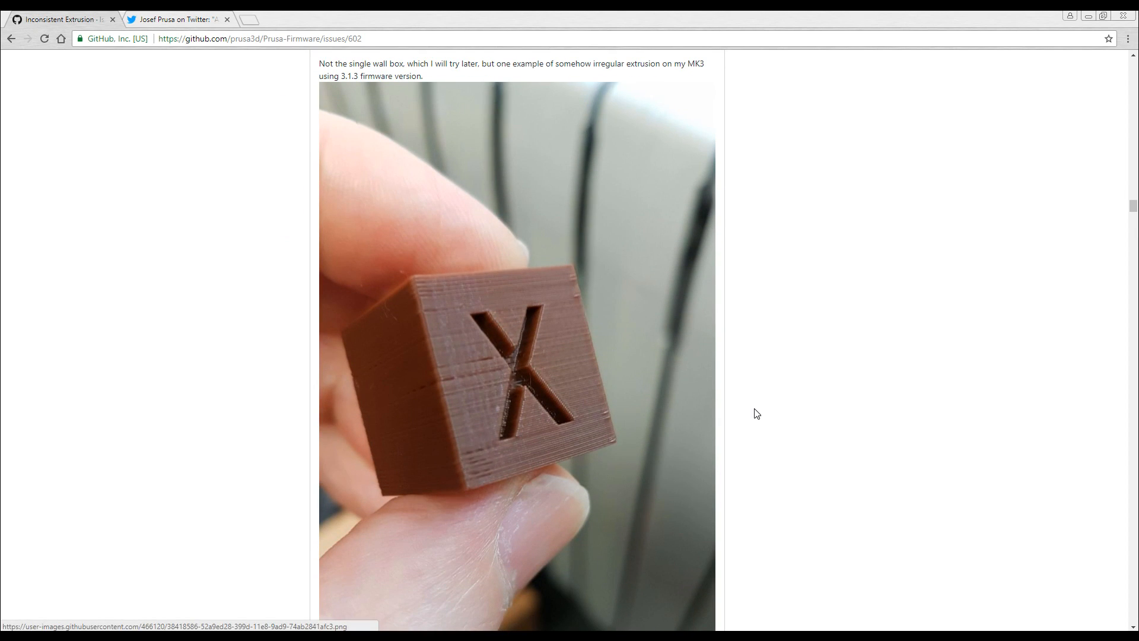
scroll(down, 3)
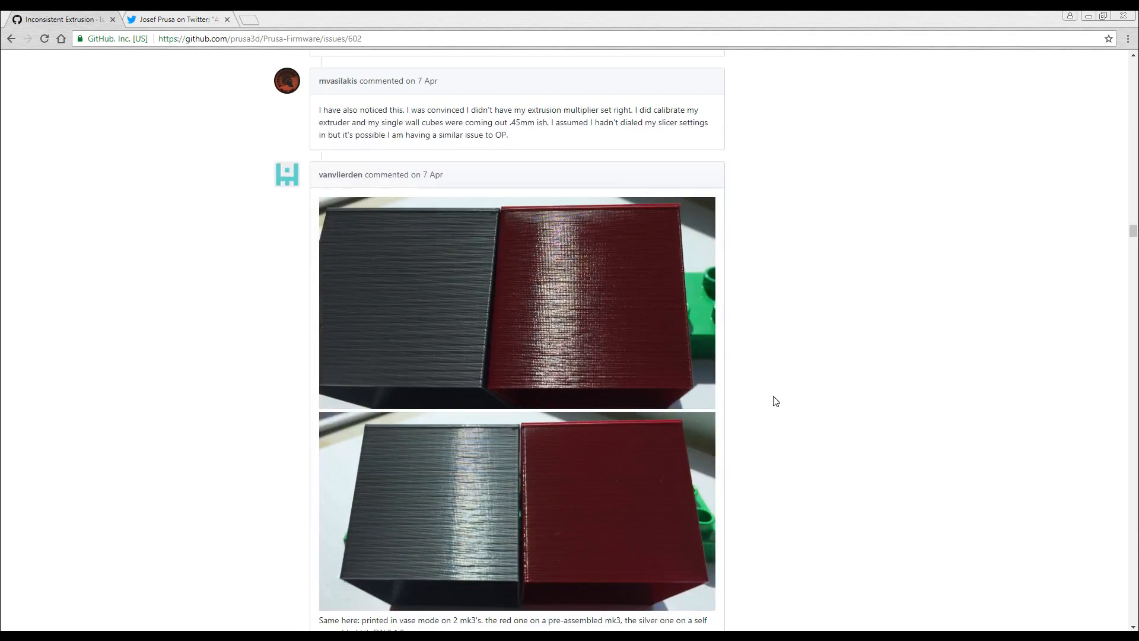
scroll(down, 3)
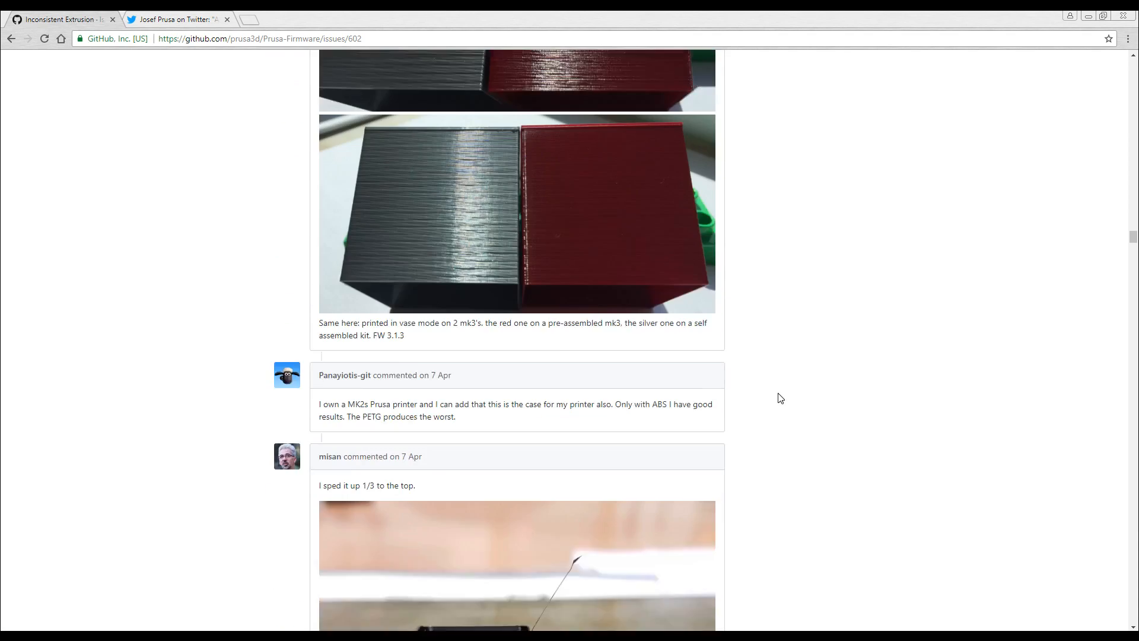
scroll(down, 3)
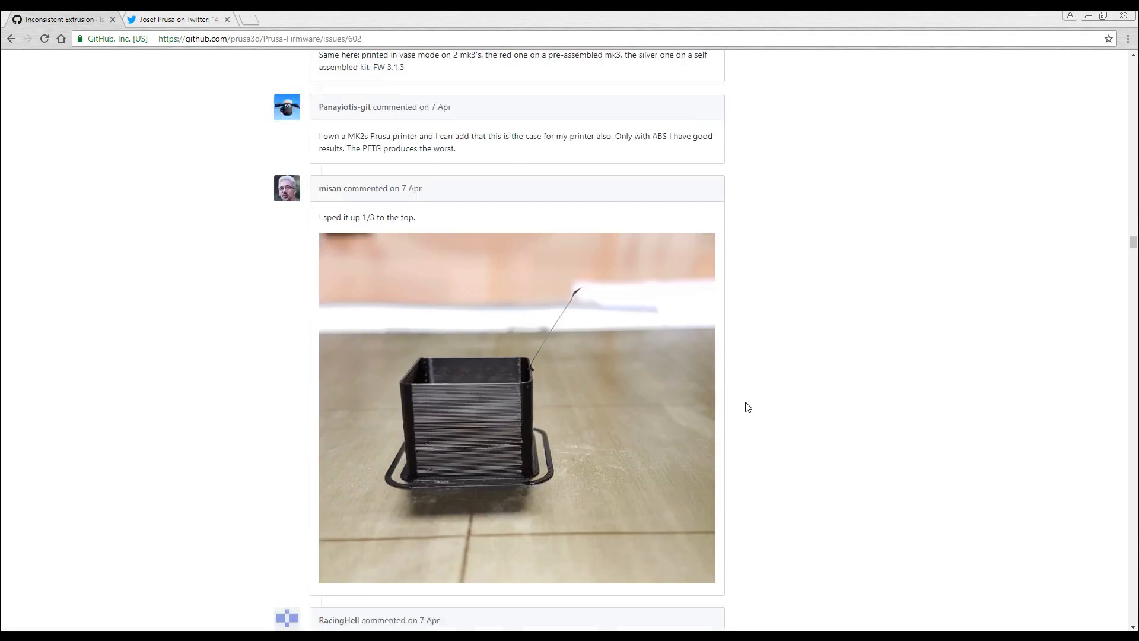
scroll(down, 3)
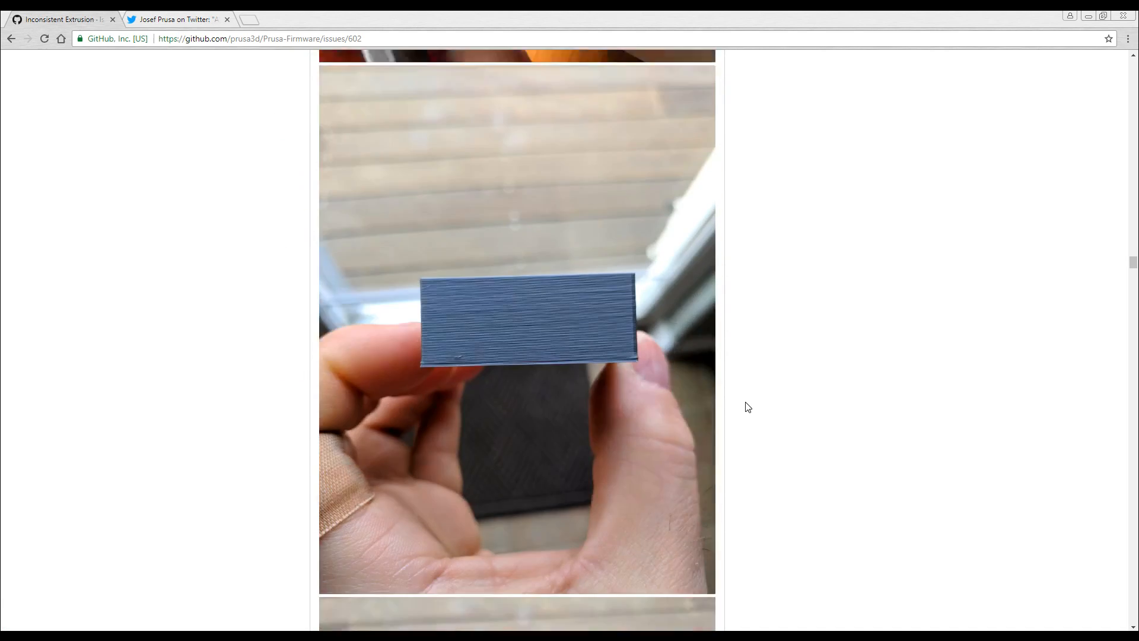
scroll(down, 3)
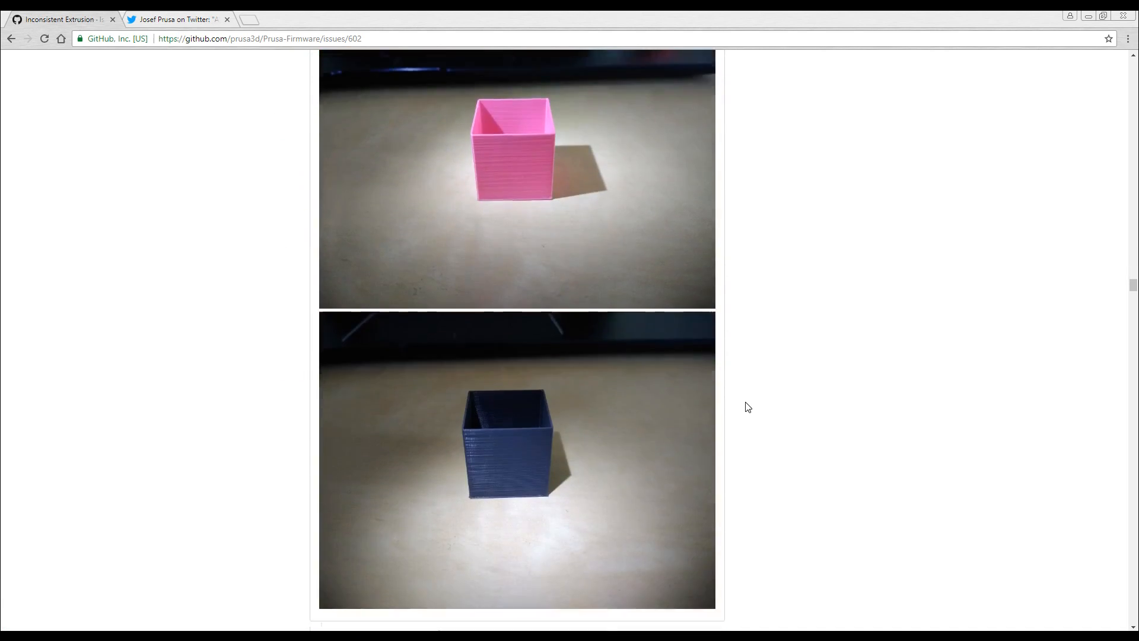
scroll(down, 3)
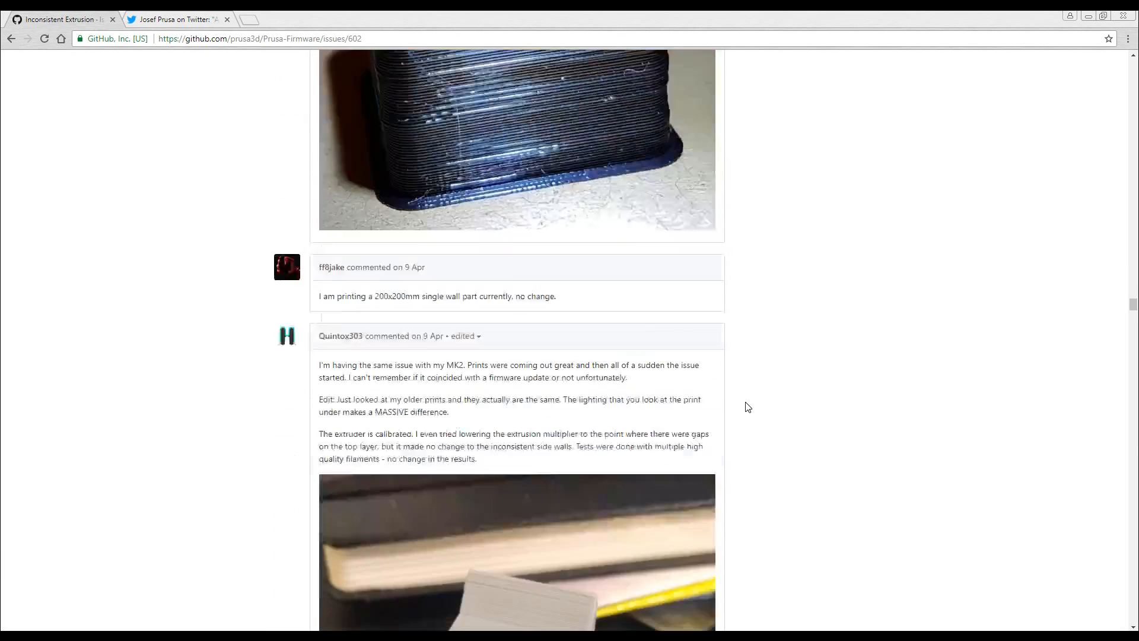
Continue to MTJC's Mk3/Mk2.5/Mk2s comparison listing possible culprits including firmware.
scroll(down, 3)
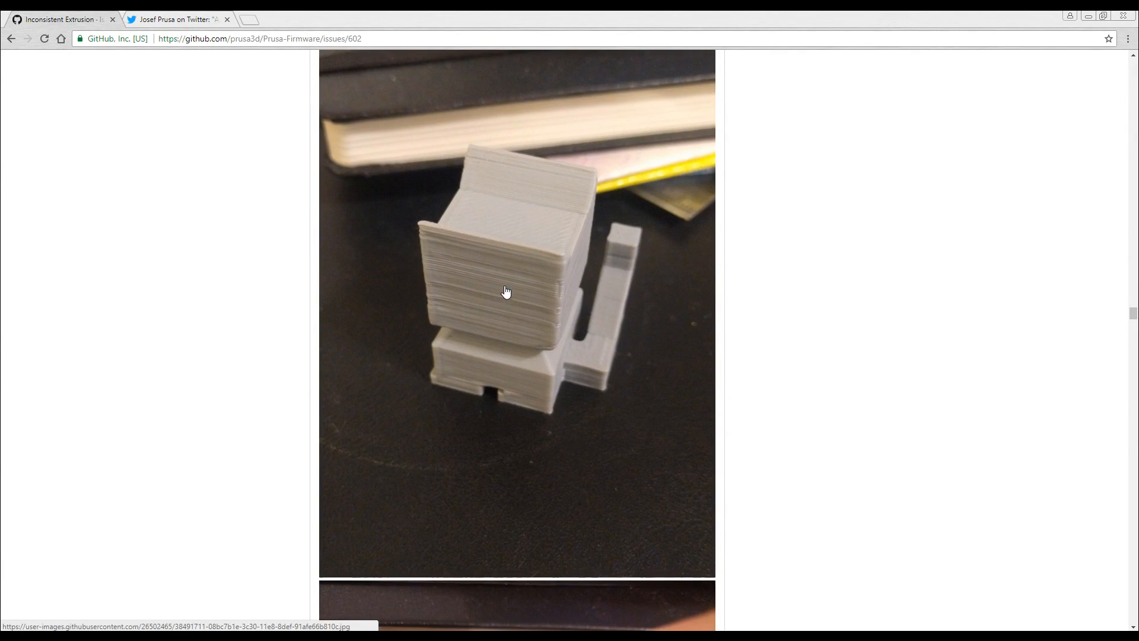
scroll(down, 3)
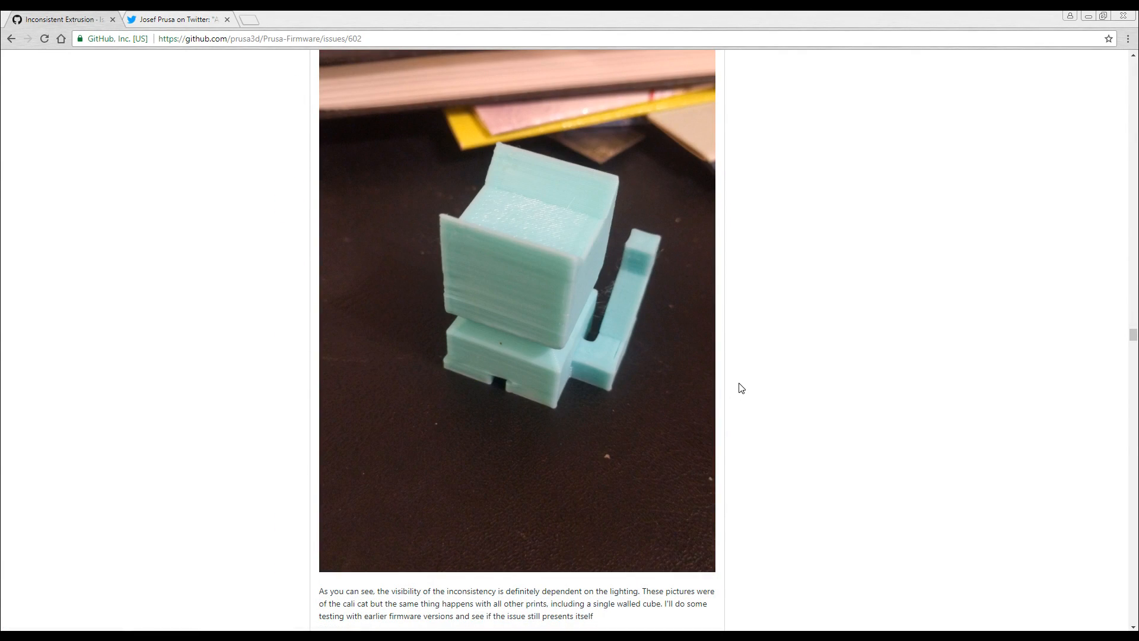
scroll(down, 3)
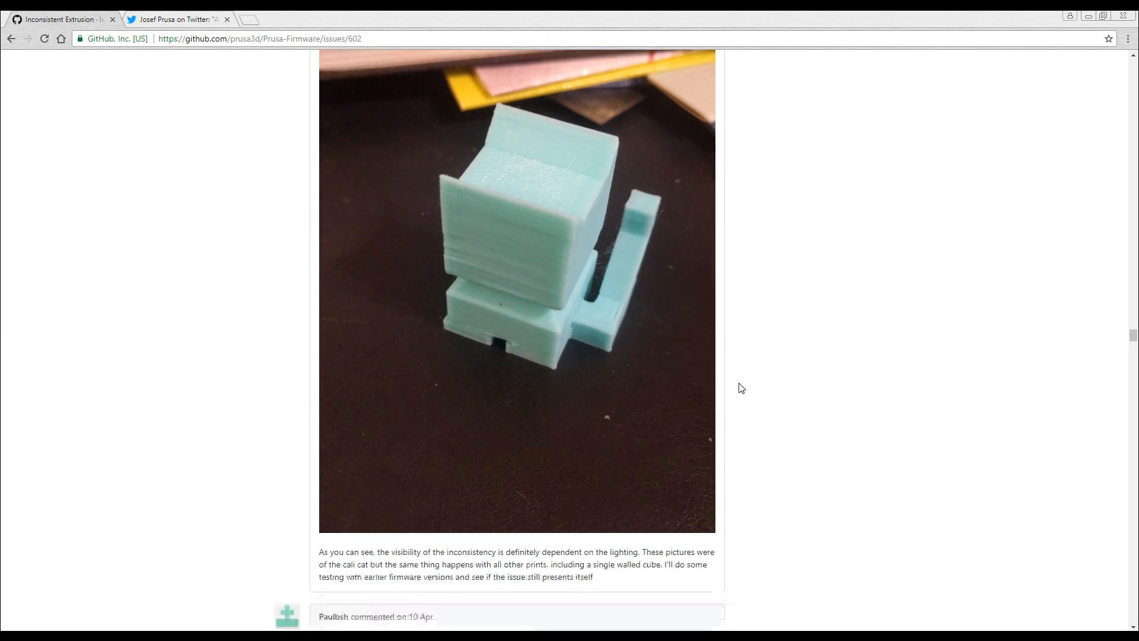
scroll(down, 3)
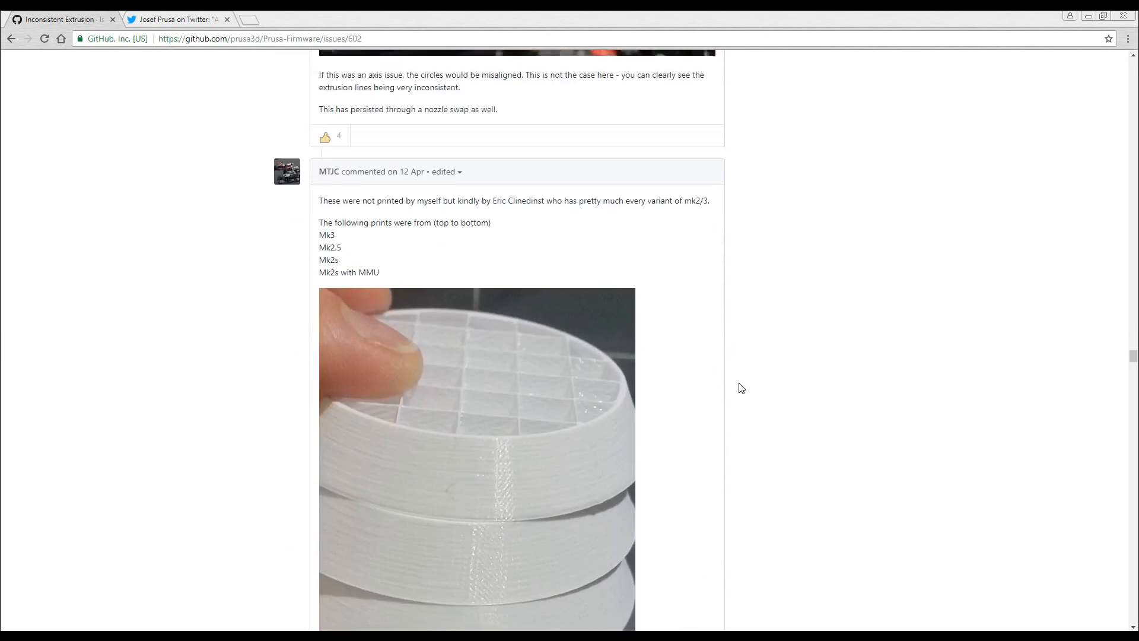
scroll(down, 3)
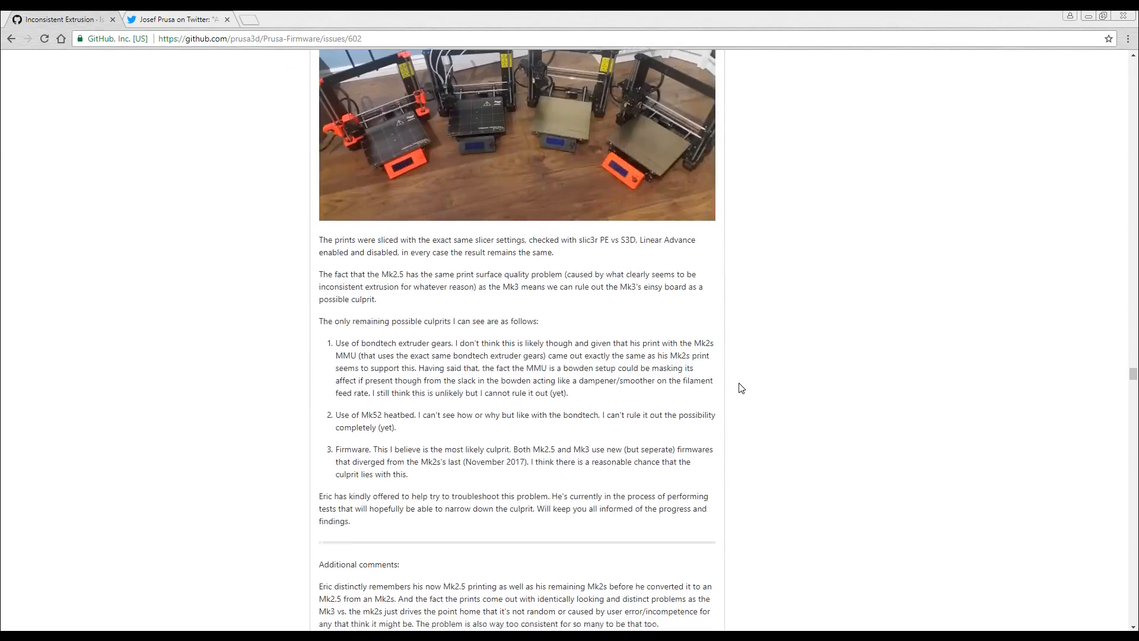
scroll(down, 3)
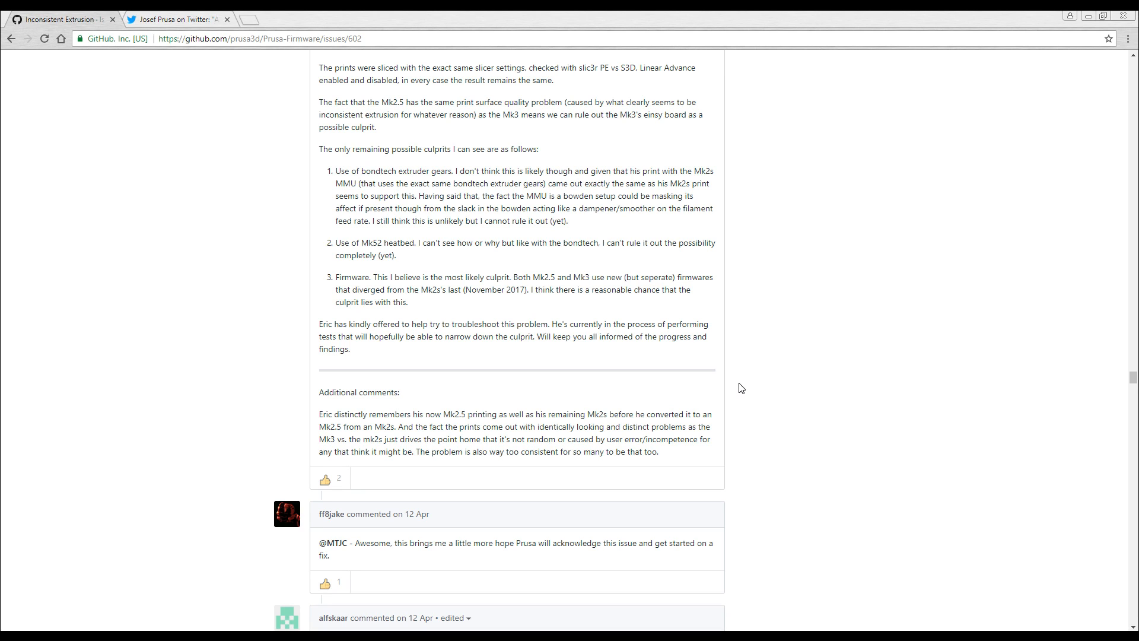
scroll(down, 3)
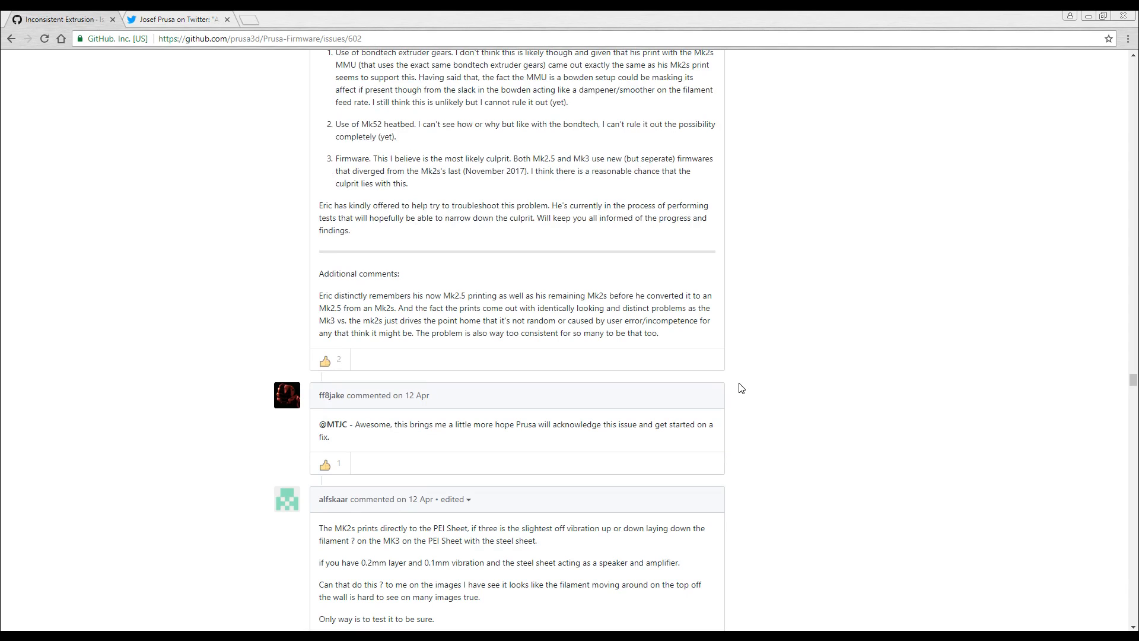
mouse_move(398, 221)
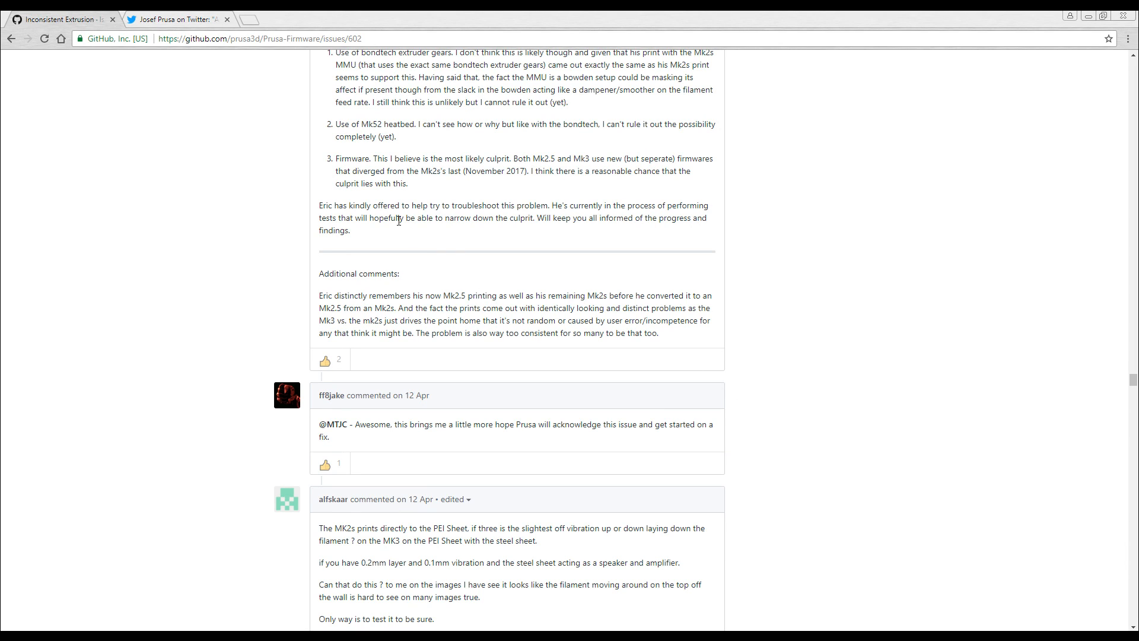
Read the replies to Josef Prusa's '30 devs working on it' tweet, then return to the GitHub issue.
click(174, 19)
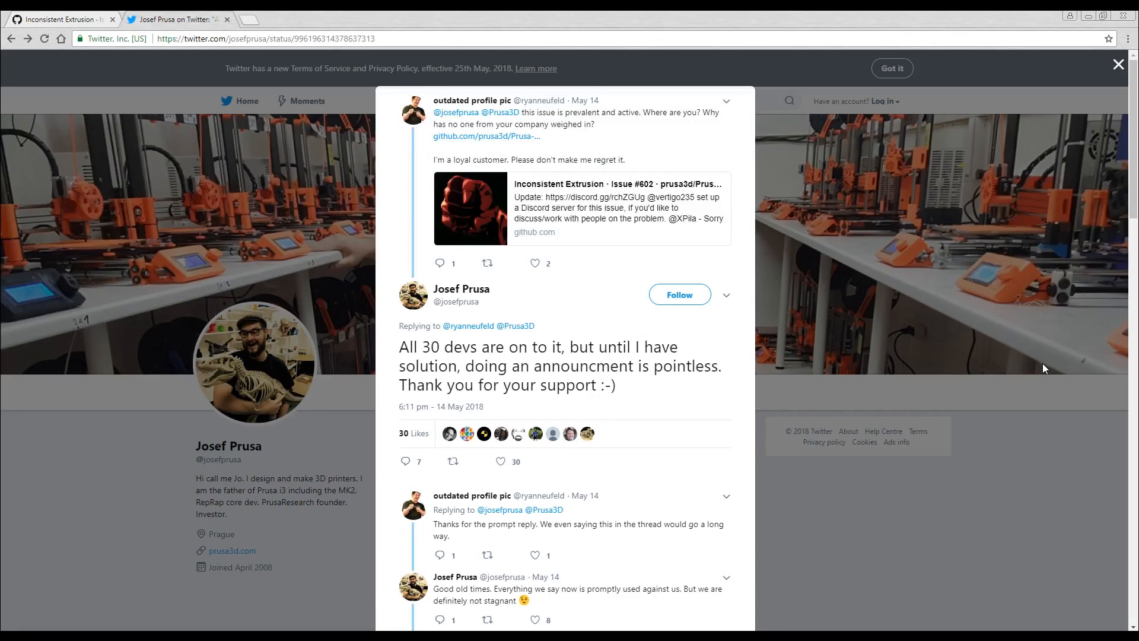
mouse_move(895, 390)
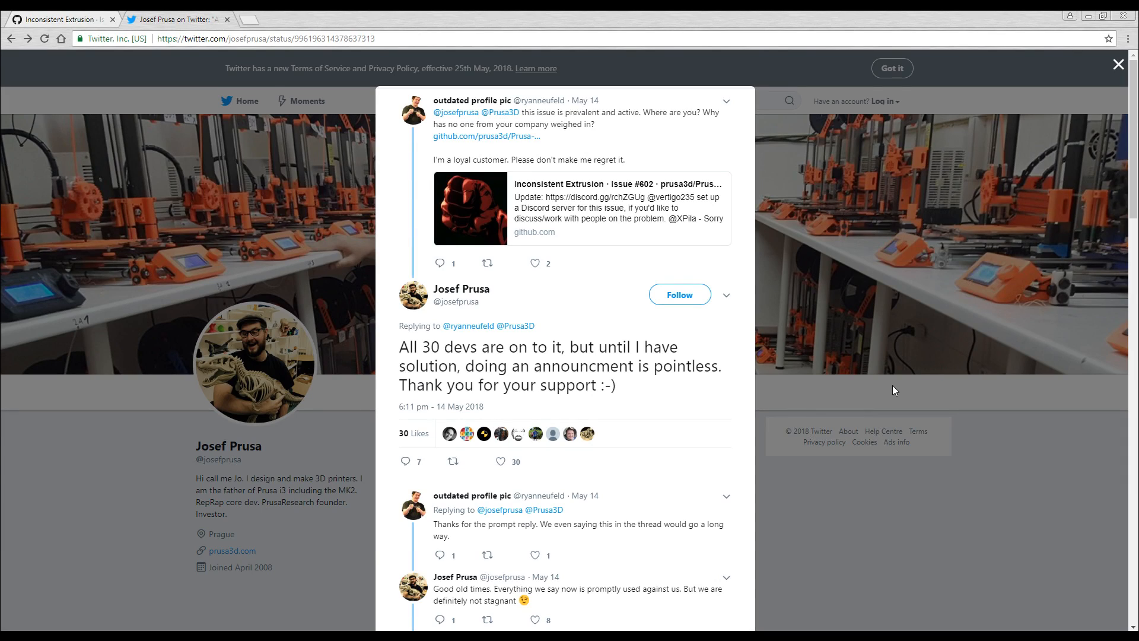
mouse_move(772, 337)
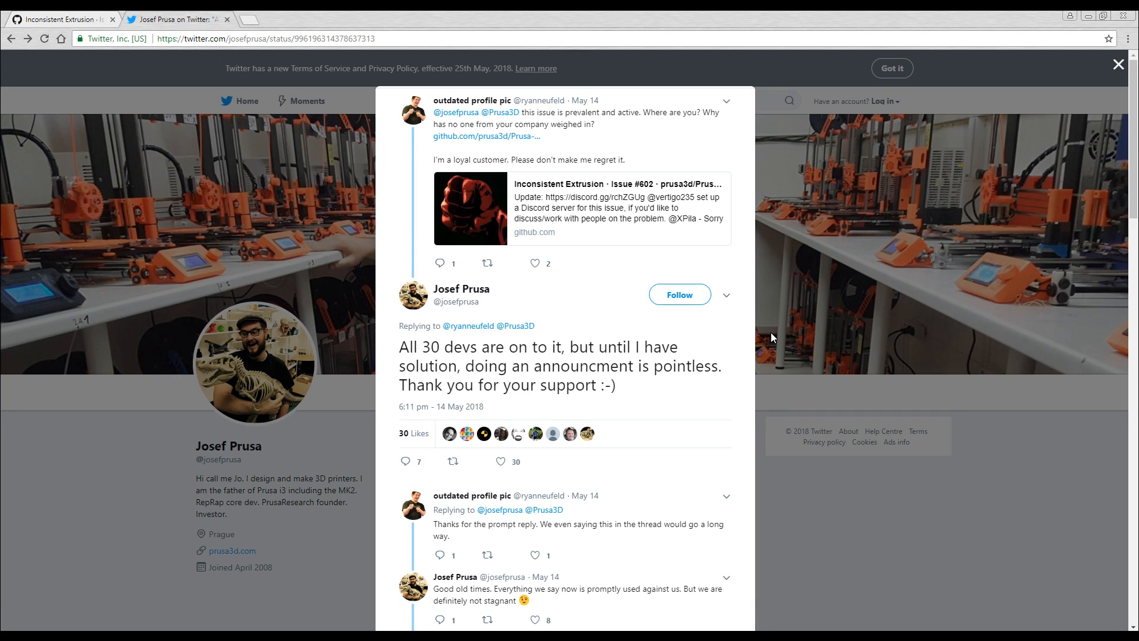
scroll(up, 3)
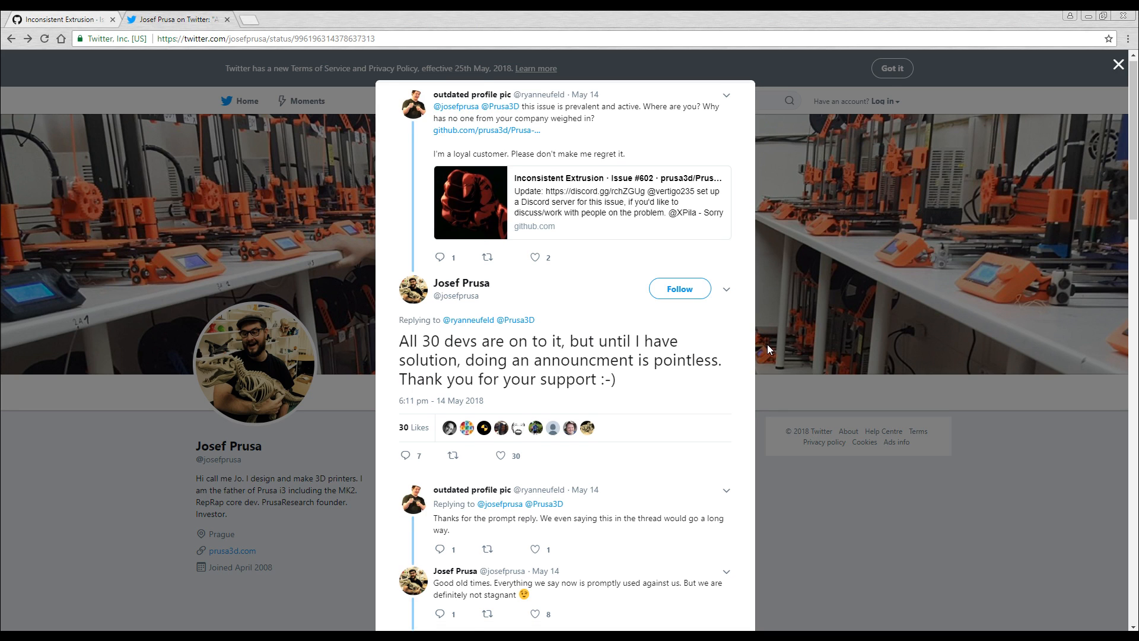
scroll(down, 3)
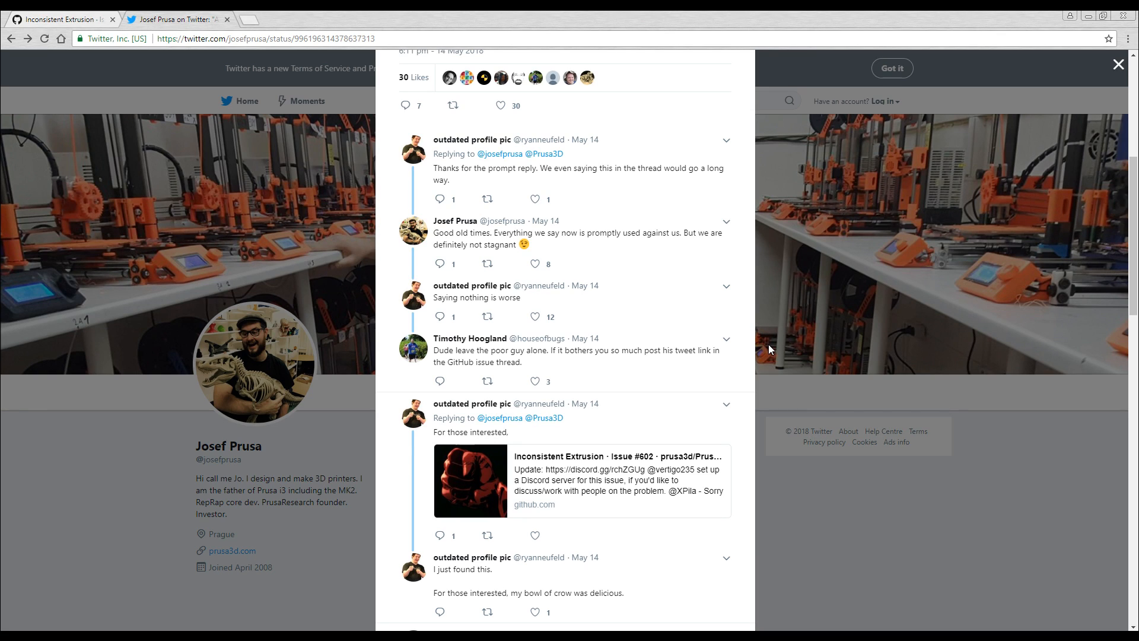
mouse_move(745, 371)
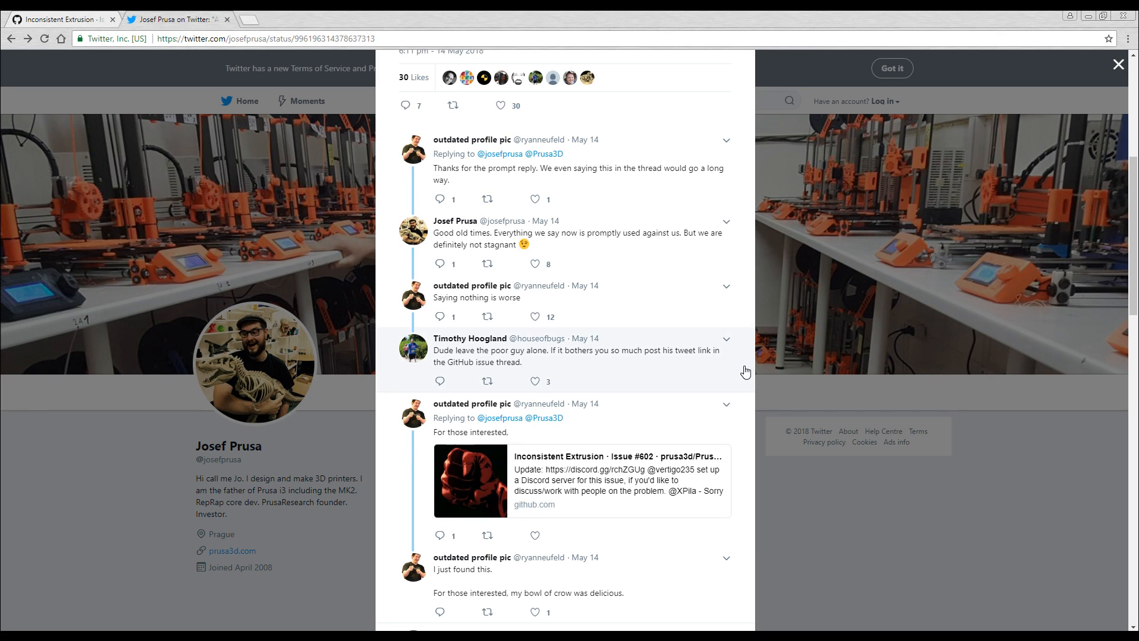
scroll(down, 3)
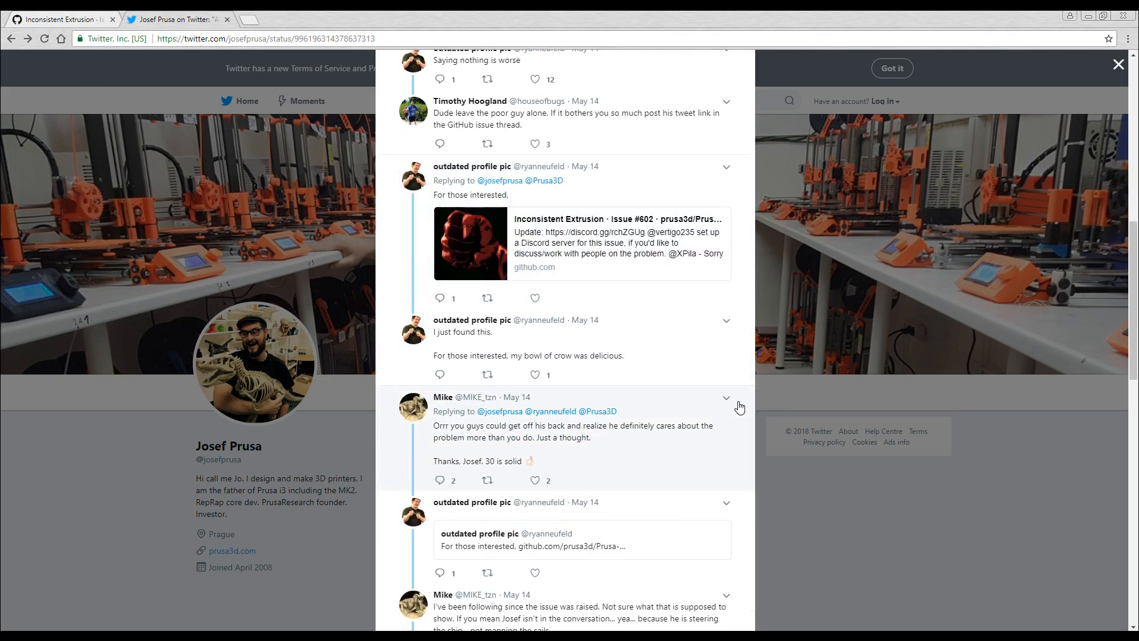
scroll(down, 3)
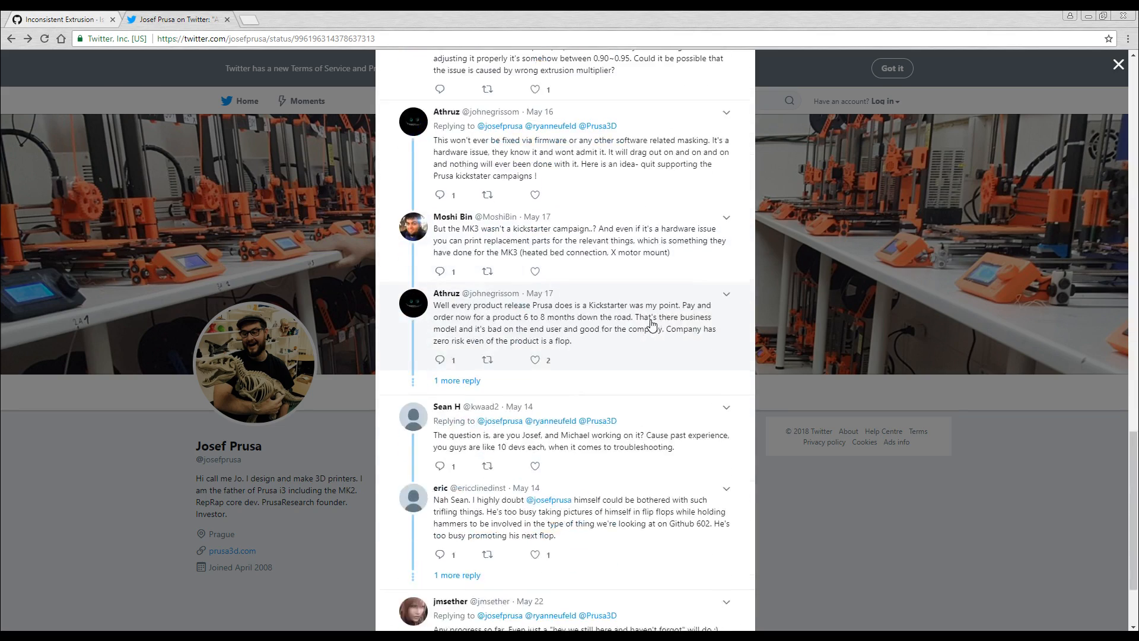
scroll(up, 3)
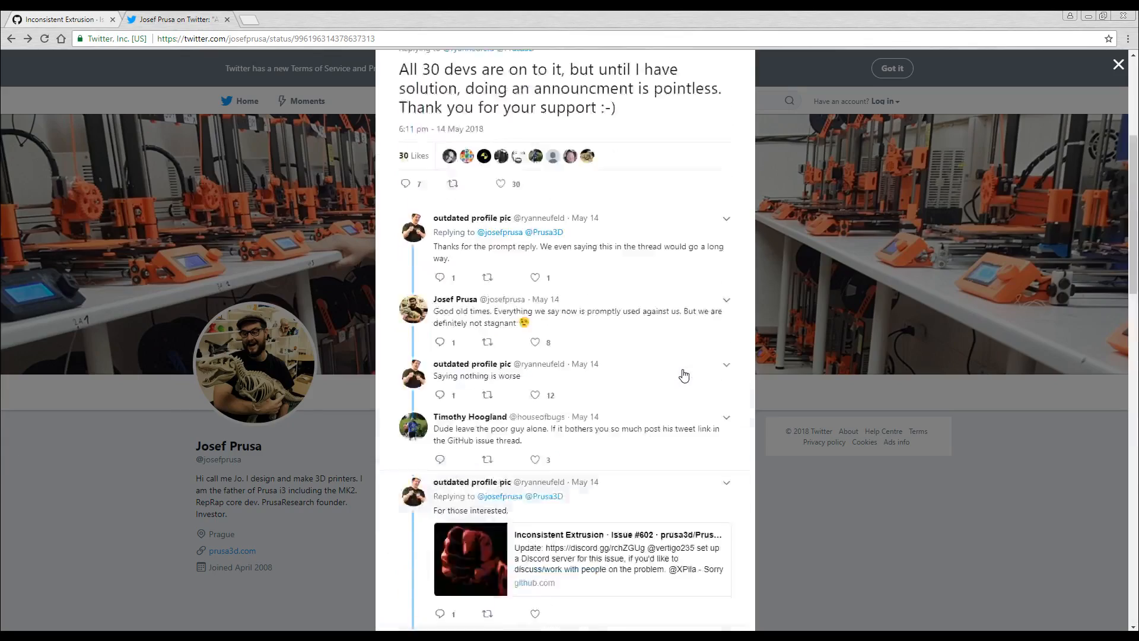
click(58, 19)
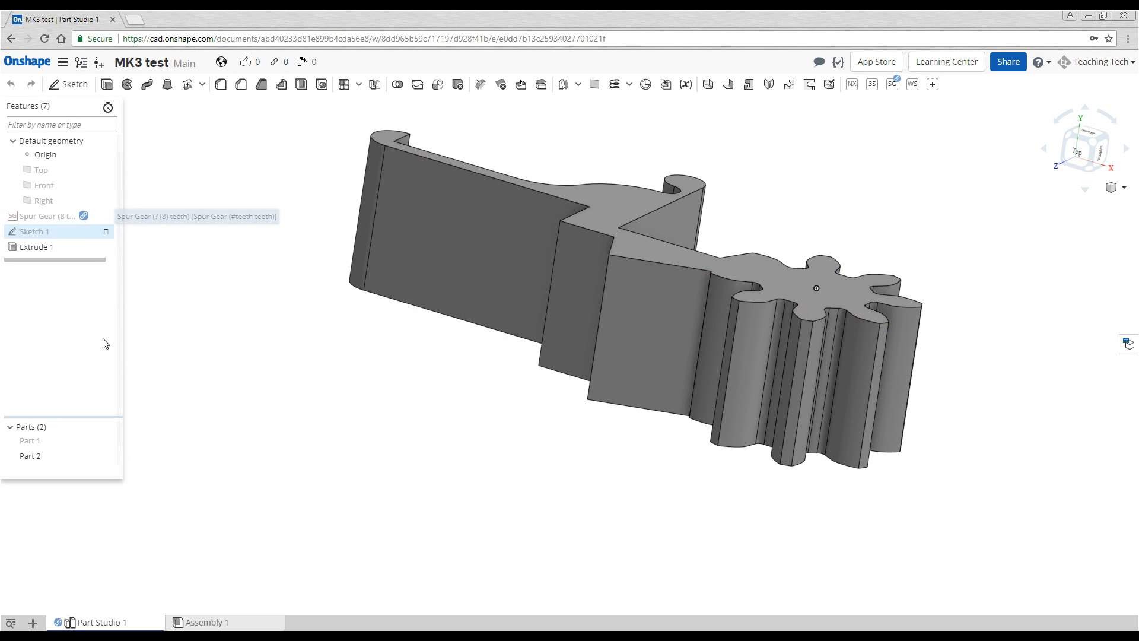
Select gear Part 1, hide lever Part 2, and enter Sketch 1 for editing.
click(31, 440)
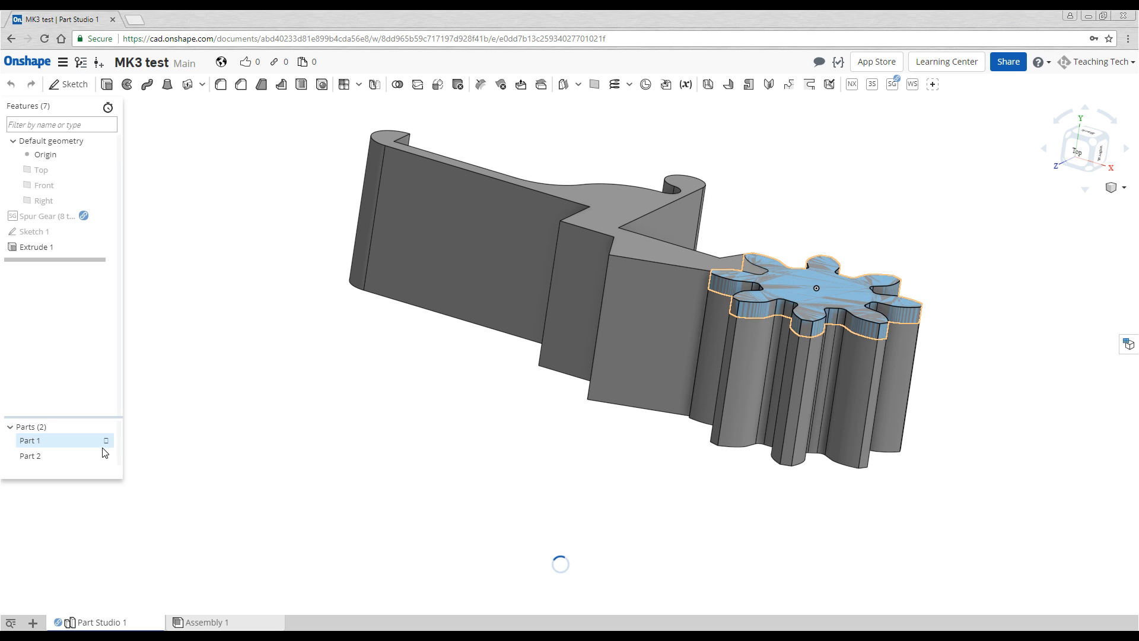
click(106, 440)
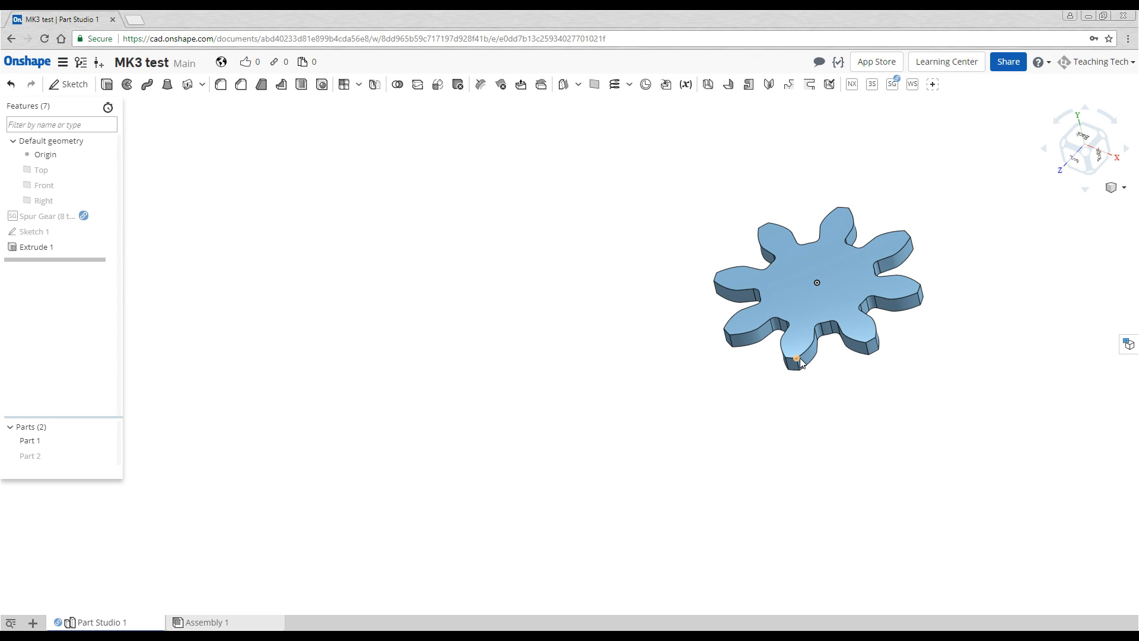
mouse_move(830, 327)
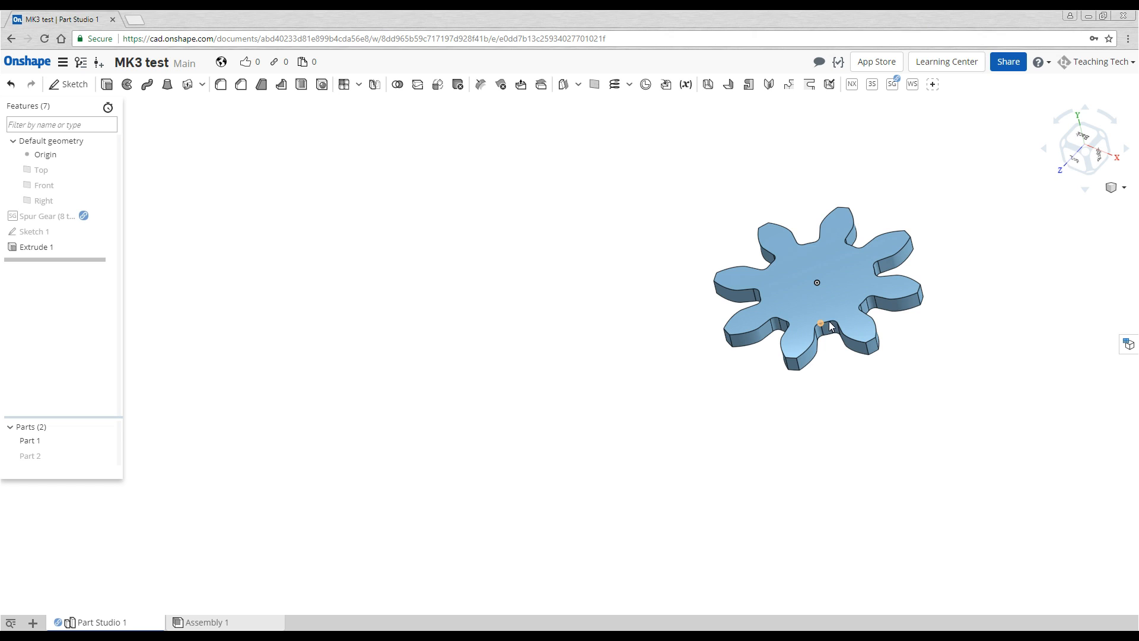
mouse_move(425, 376)
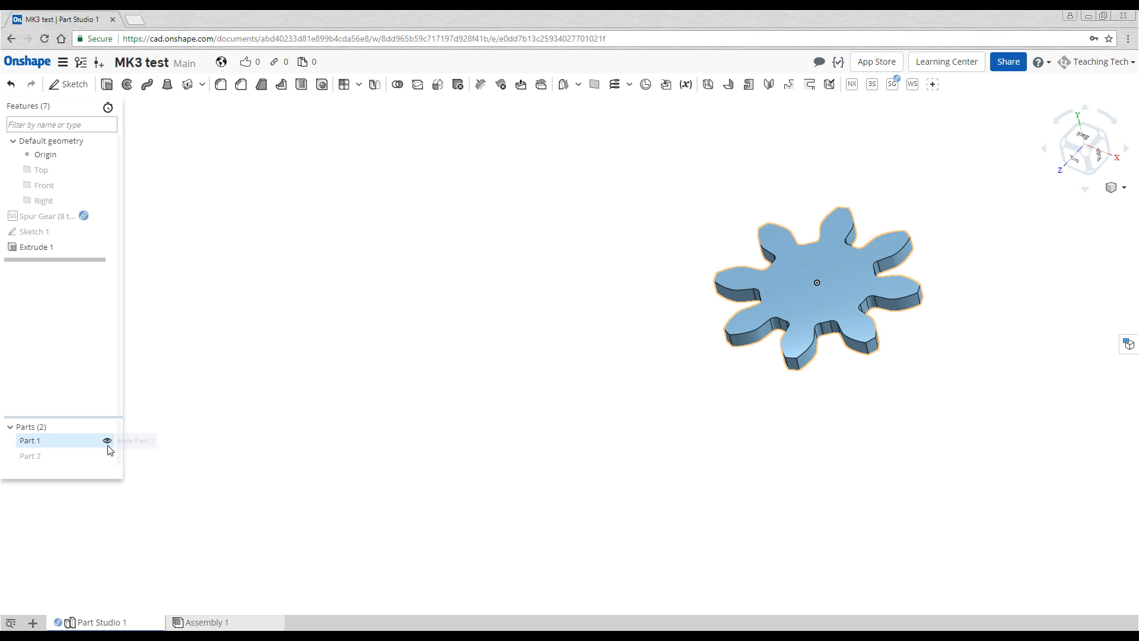
double_click(35, 231)
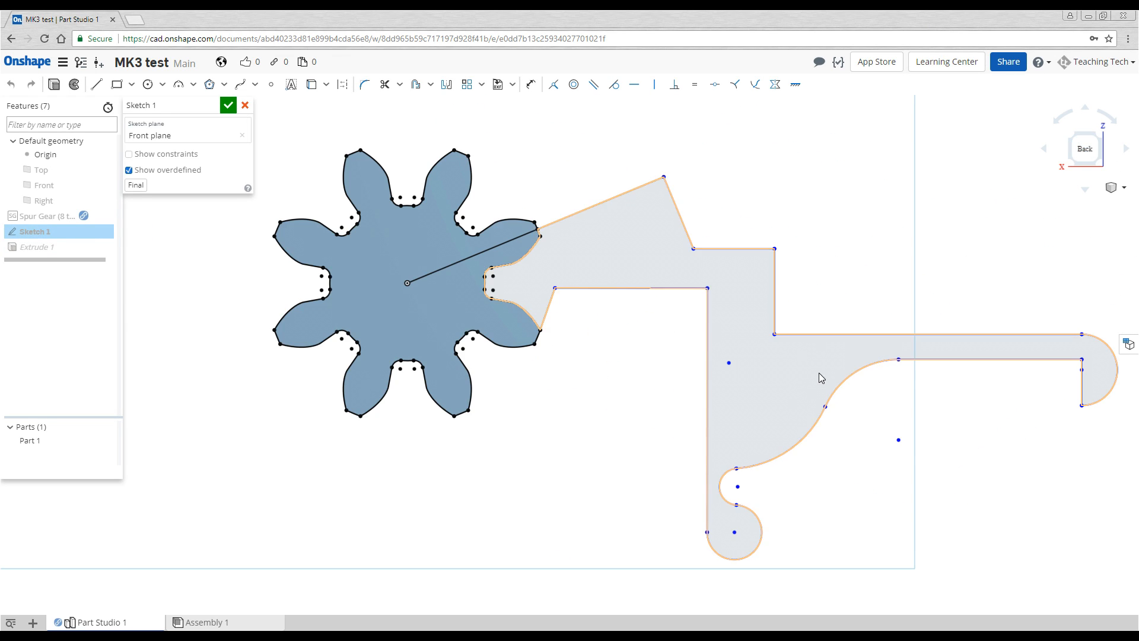
Select the lever outline edges in Sketch 1 and confirm the sketch with the green check.
click(774, 334)
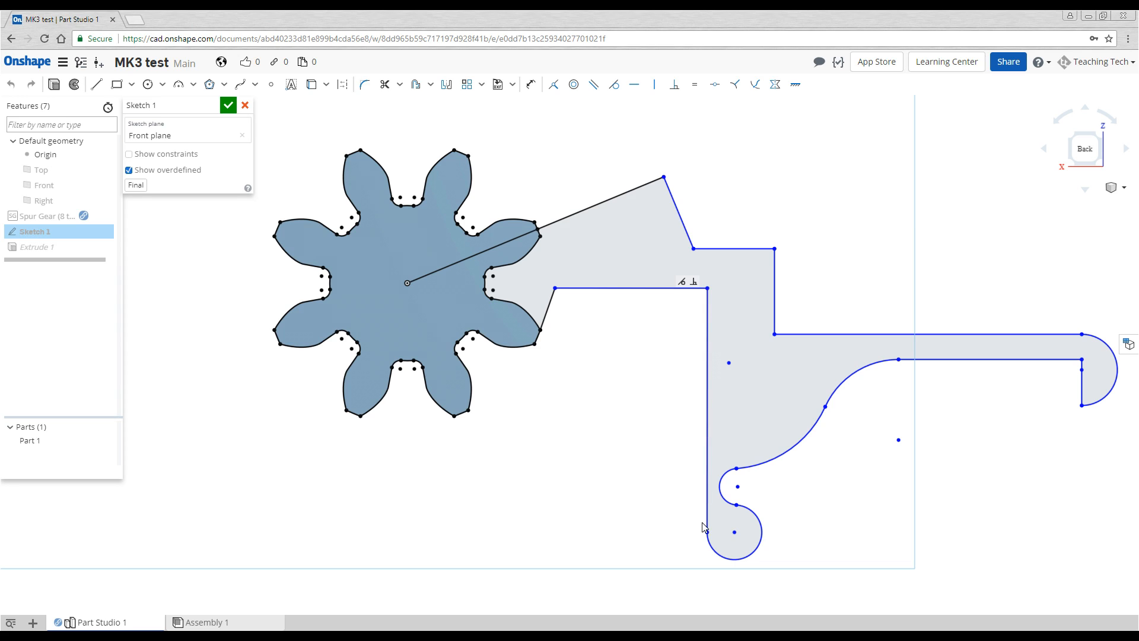
click(695, 254)
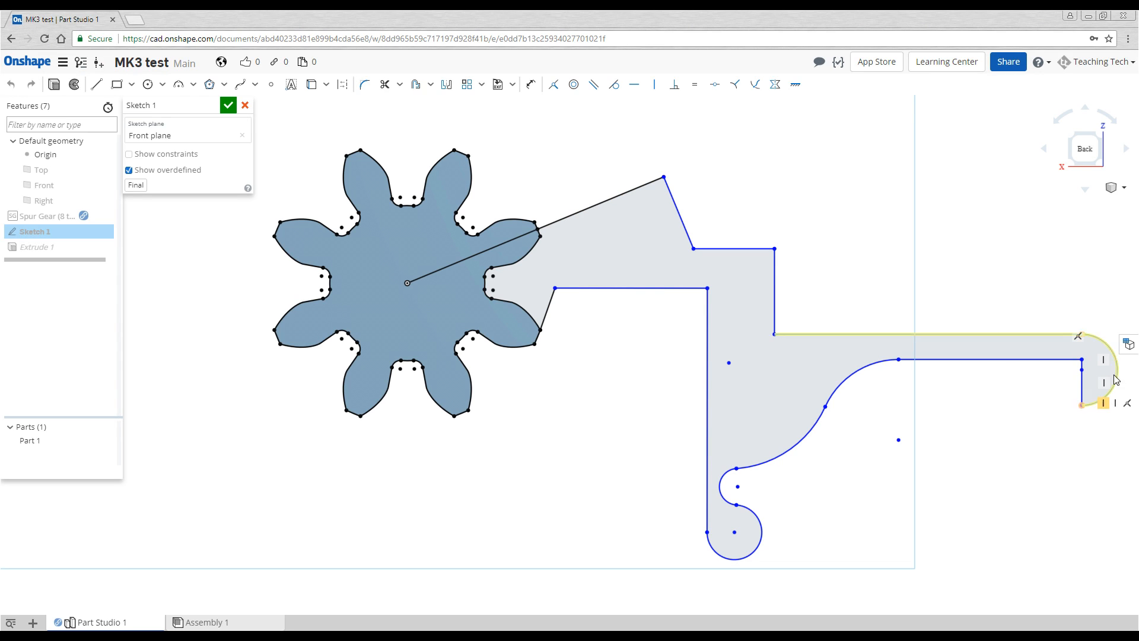
click(228, 104)
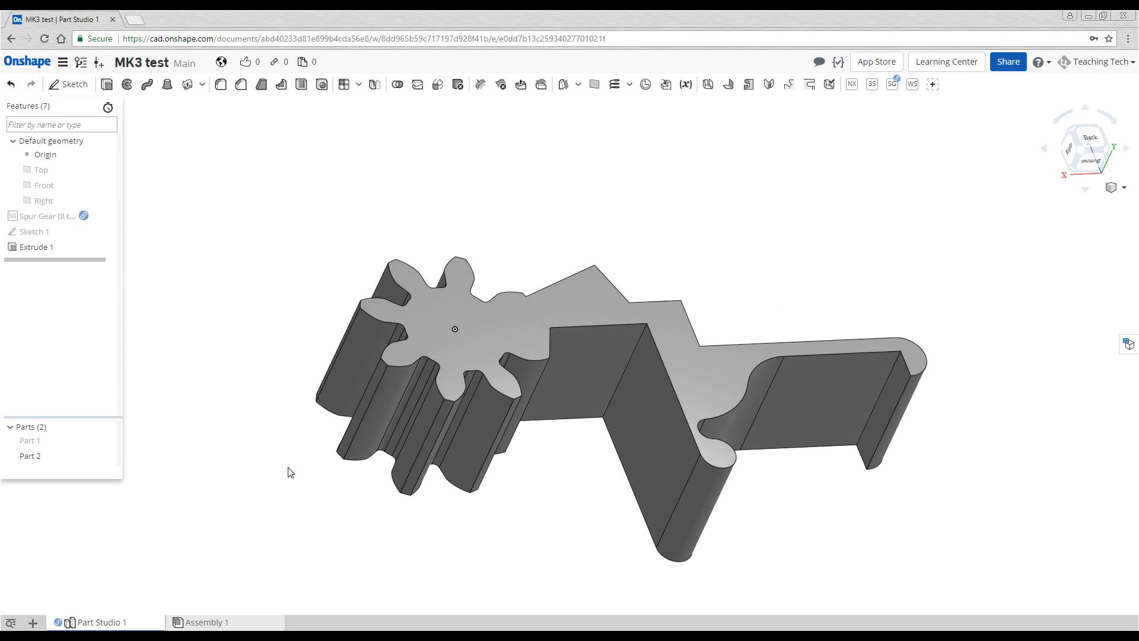